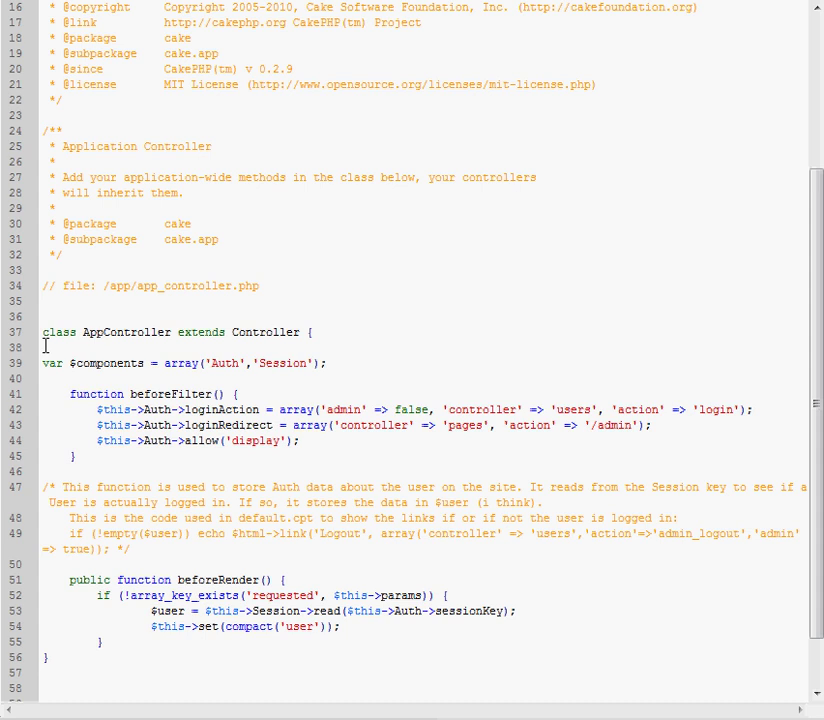
Highlight the Auth component declaration and the loginAction setting in AppController.
double_click(96, 364)
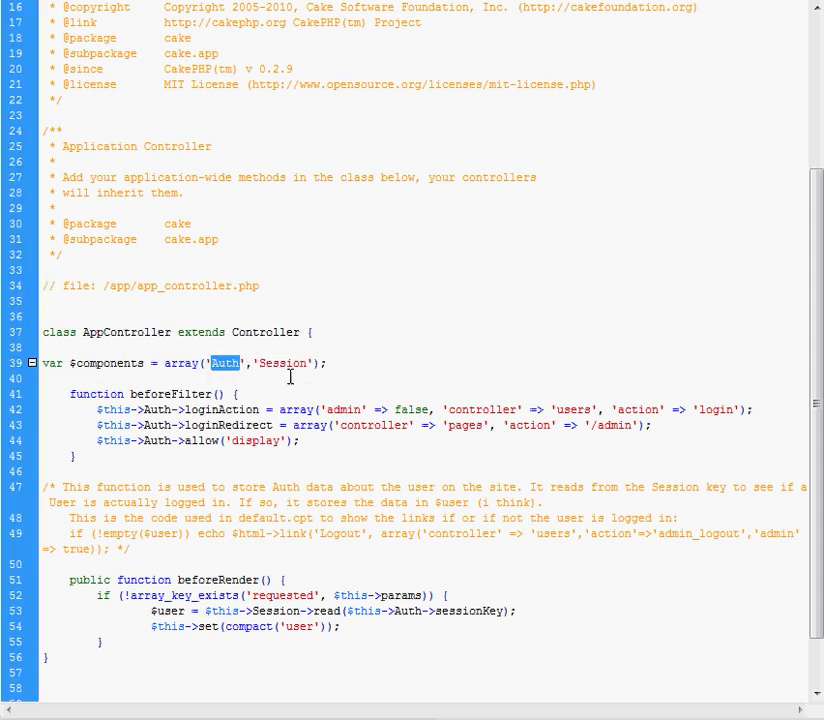
mouse_move(176, 364)
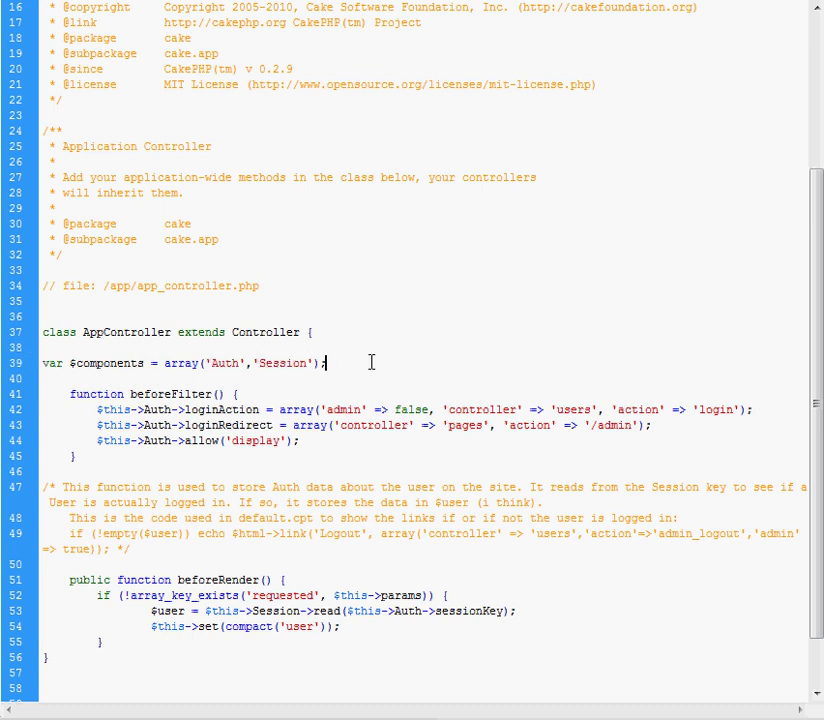
triple_click(180, 362)
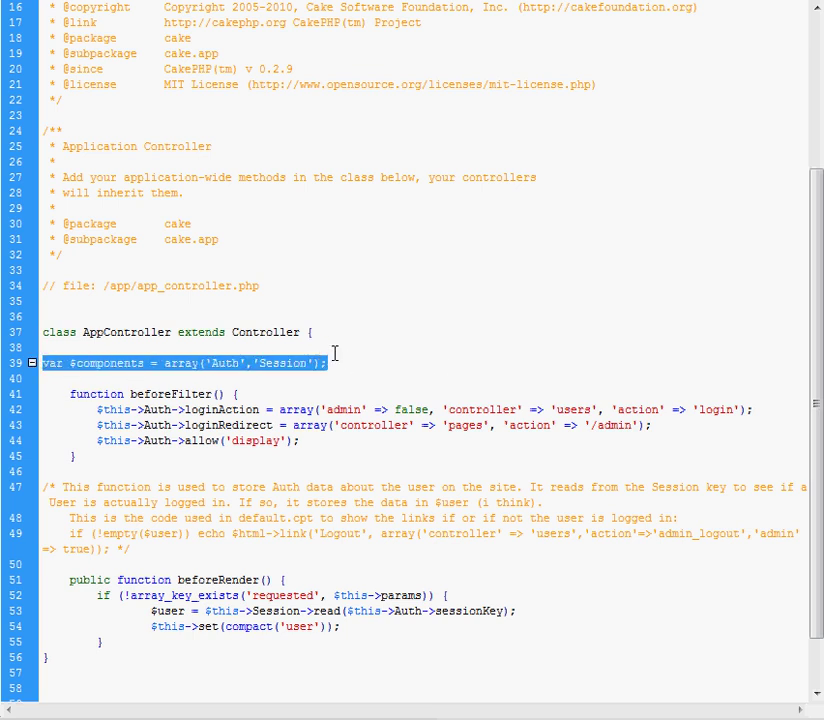
mouse_move(348, 362)
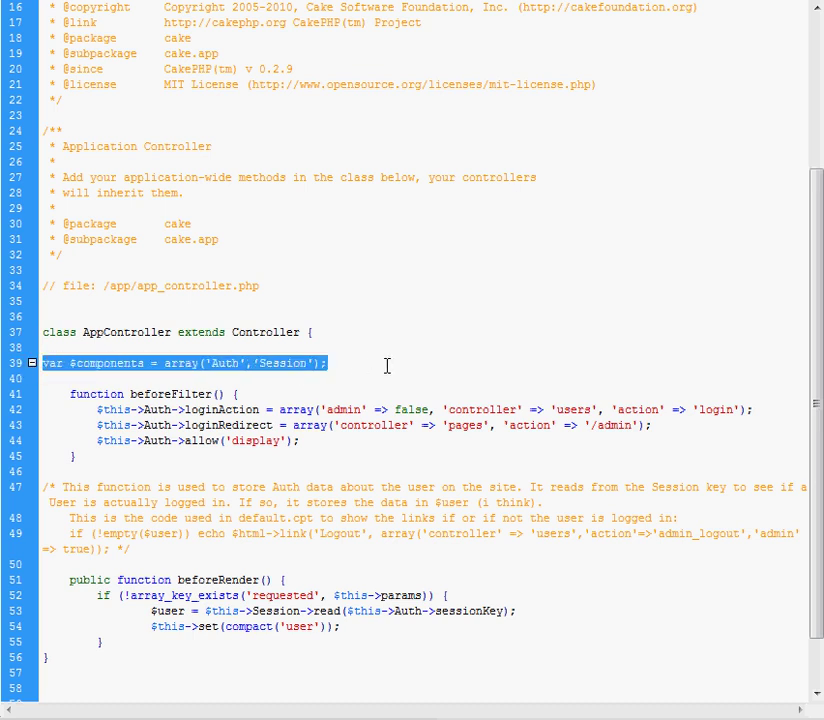
scroll("down", 3)
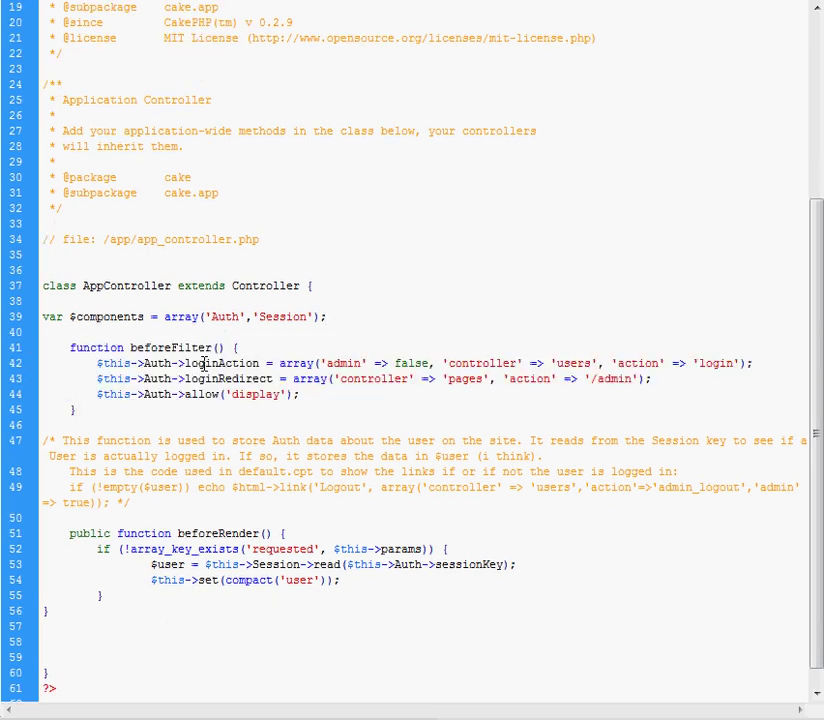
double_click(228, 378)
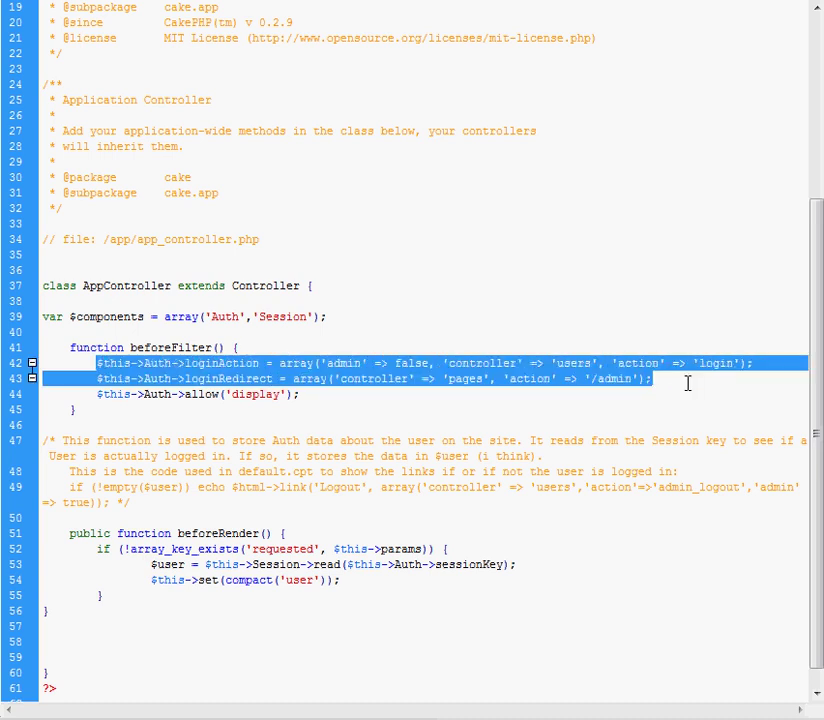
mouse_move(688, 378)
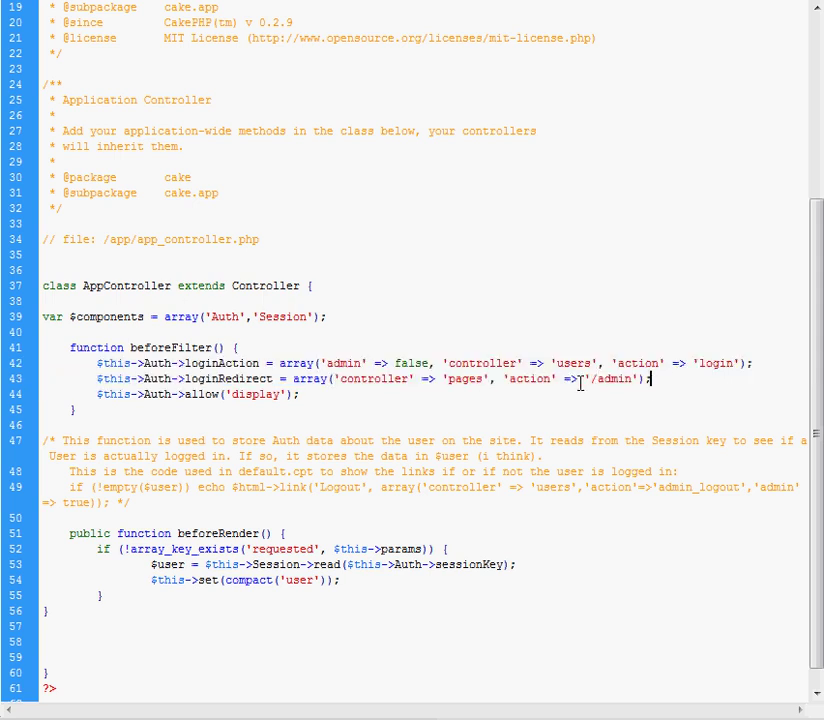
Highlight the /admin redirect path, the users loginAction controller and the line allowing the display action.
double_click(612, 380)
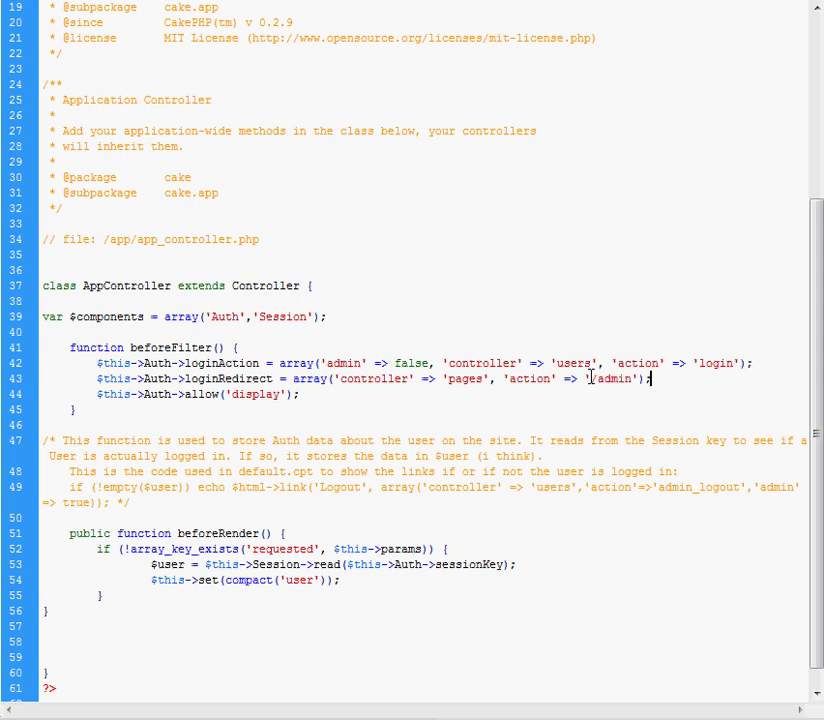
double_click(612, 378)
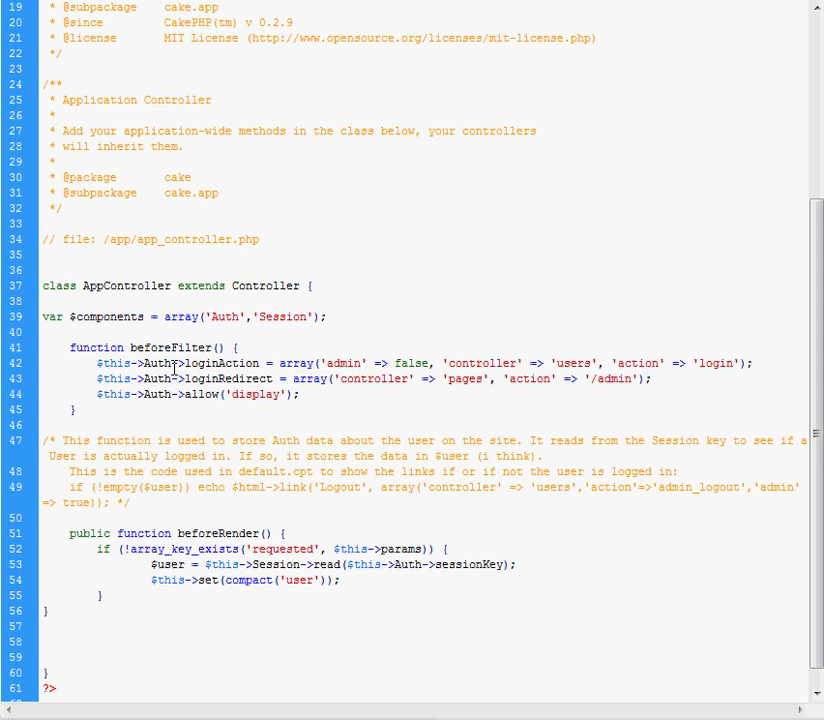
left_click_drag(98, 364, 652, 378)
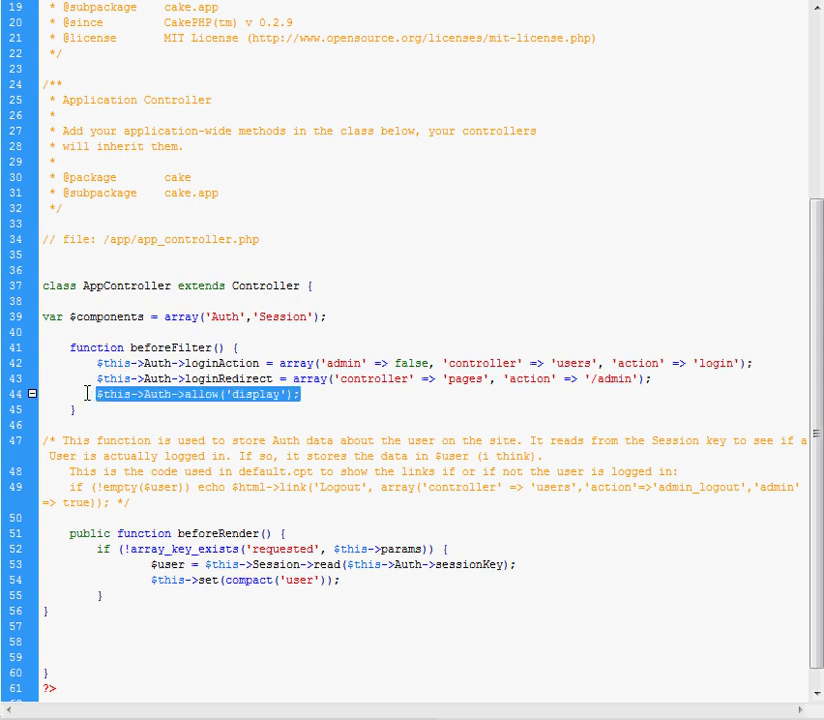
left_click(296, 394)
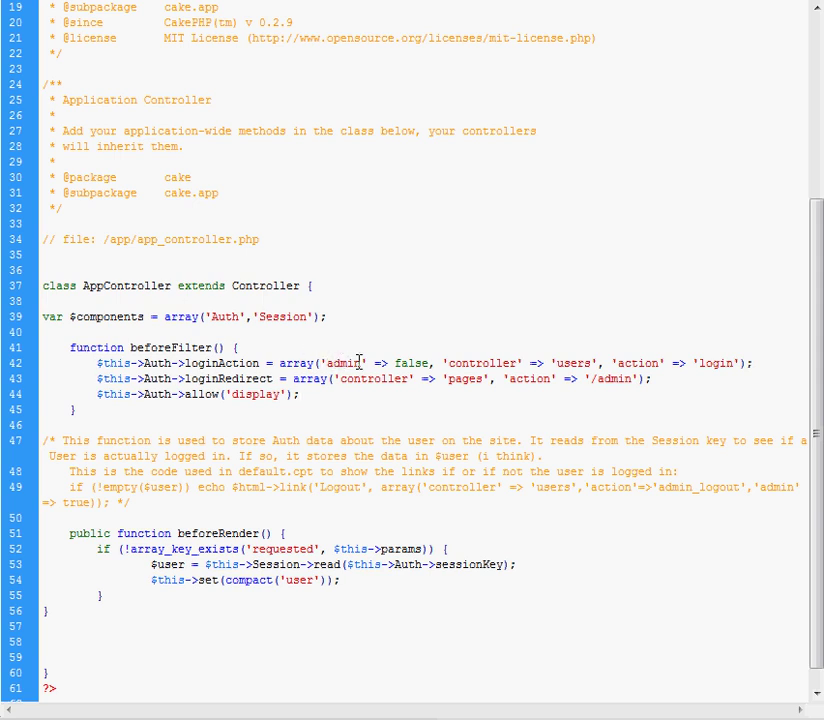
left_click_drag(96, 362, 652, 378)
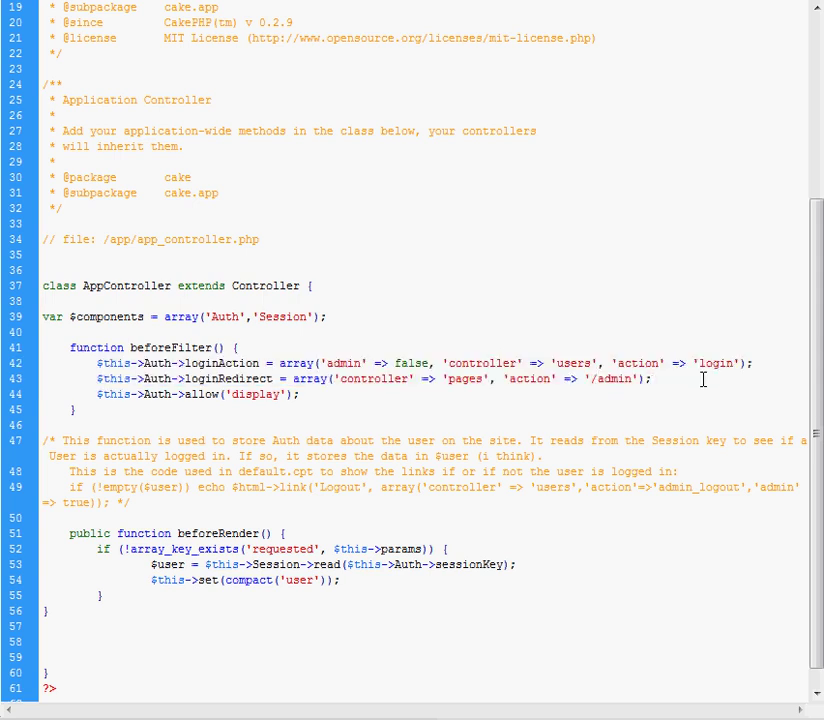
left_click(652, 380)
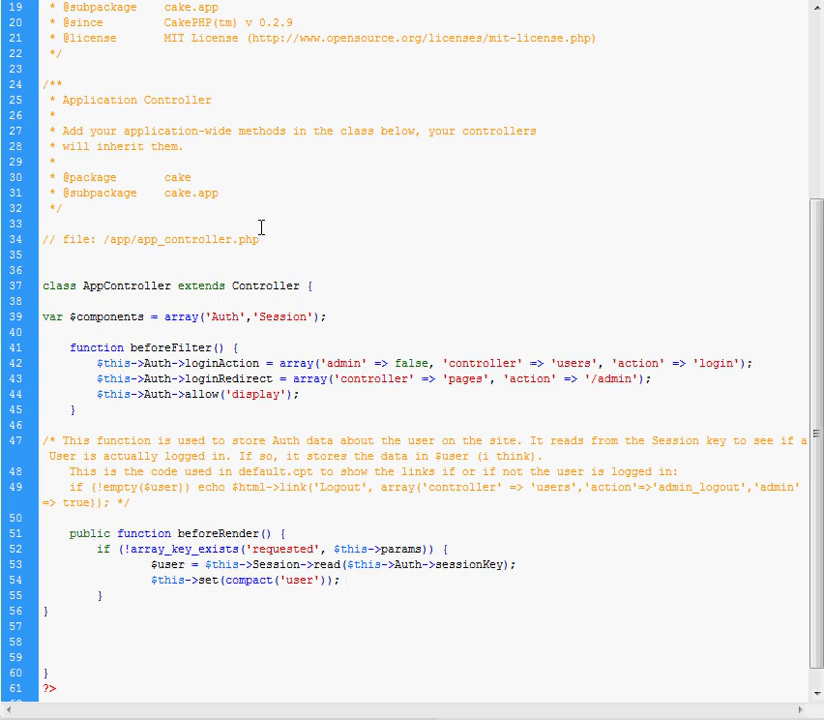
Switch to users_controller.php and highlight the start of its index function.
left_click(344, 580)
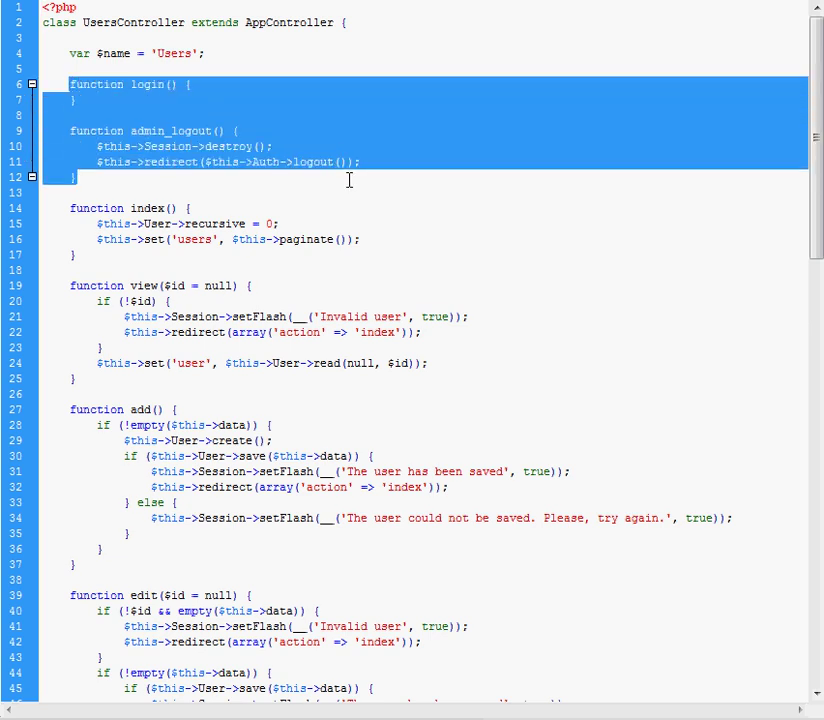
mouse_move(384, 178)
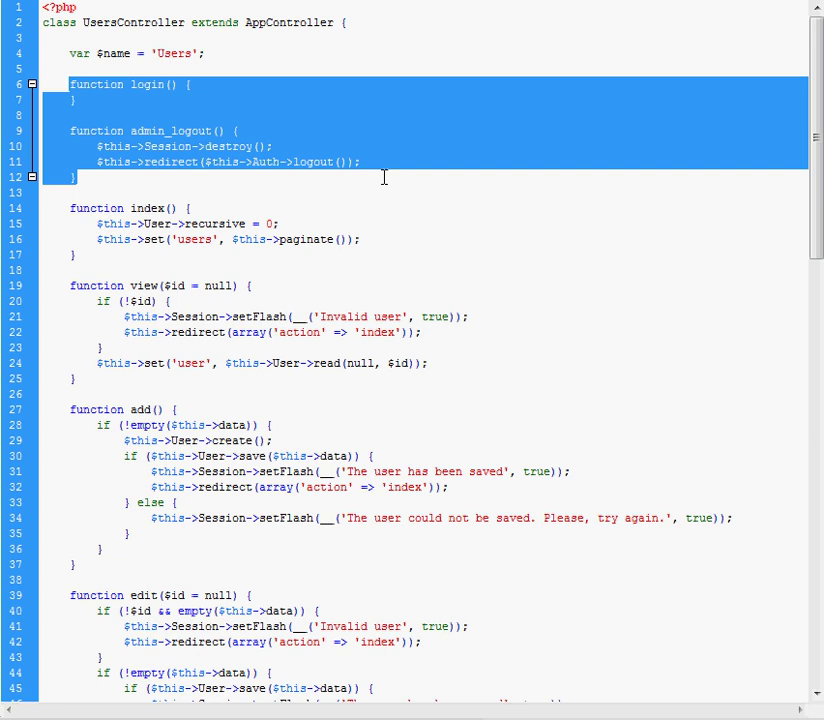
mouse_move(326, 178)
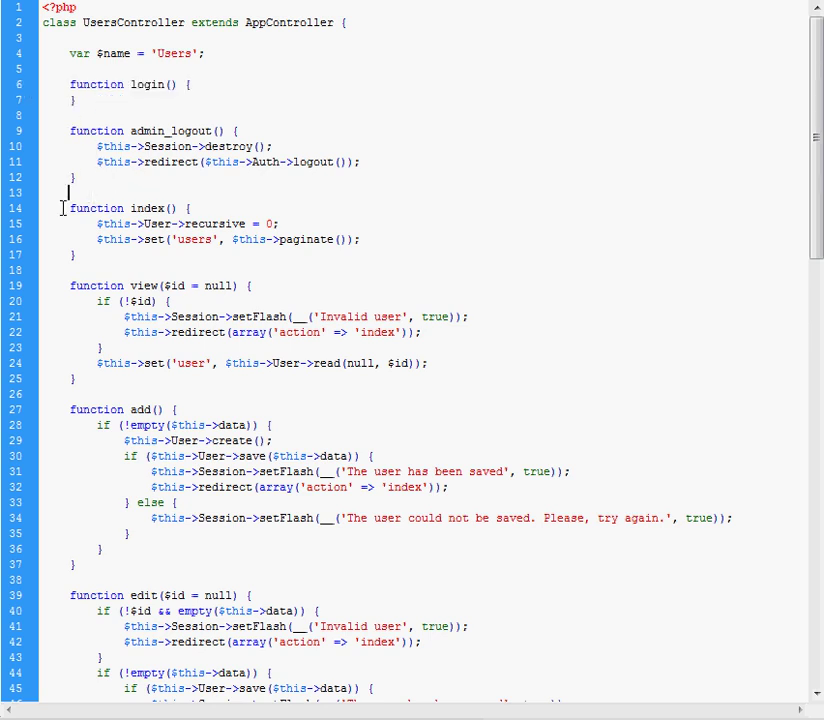
left_click_drag(62, 208, 100, 348)
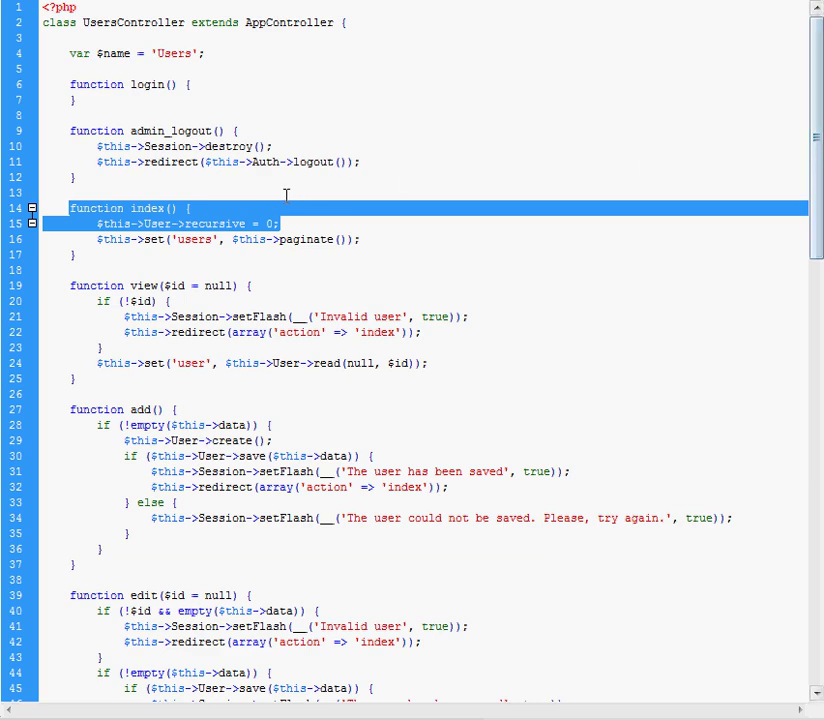
scroll("down", 3)
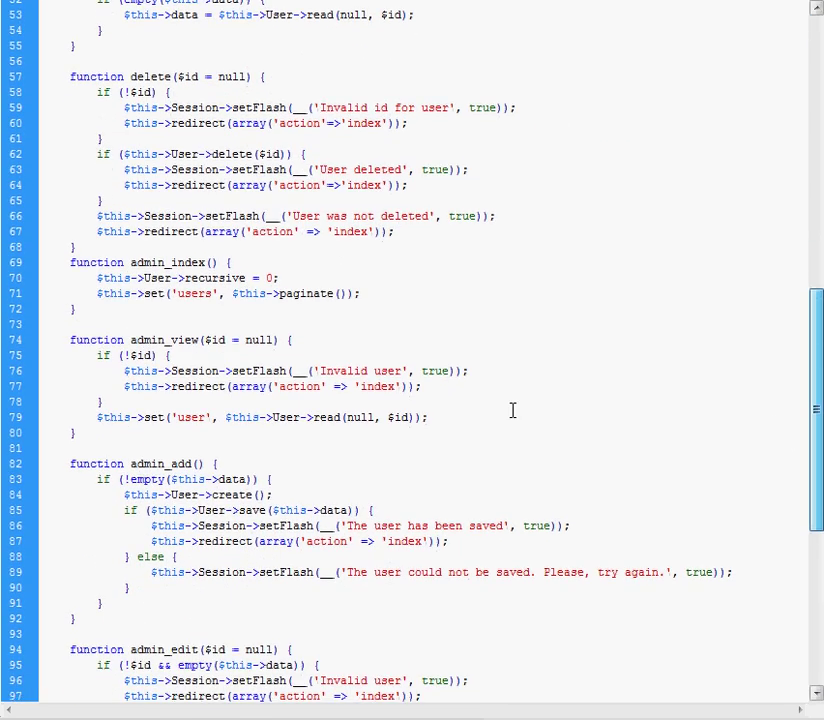
double_click(168, 262)
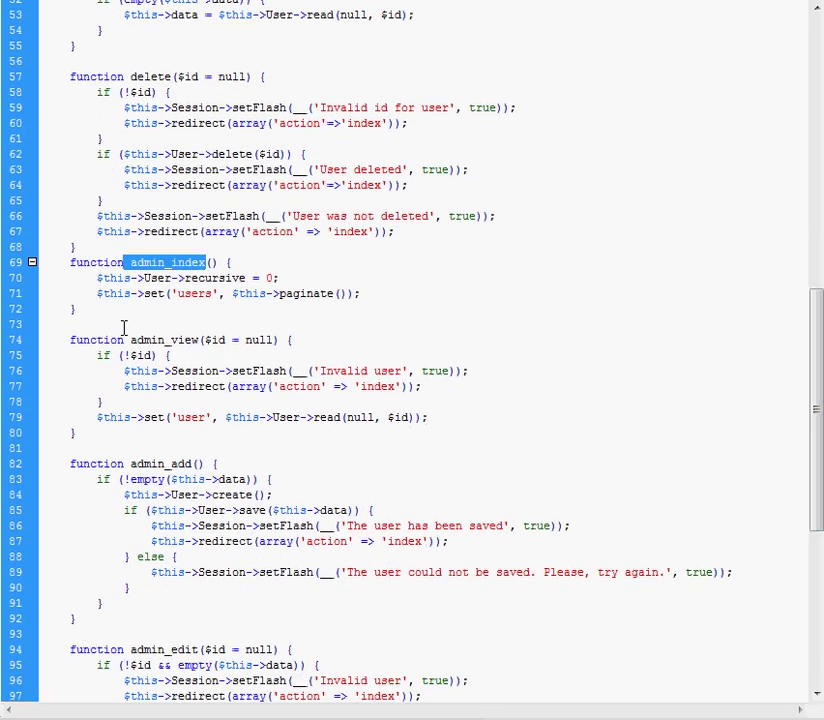
double_click(164, 340)
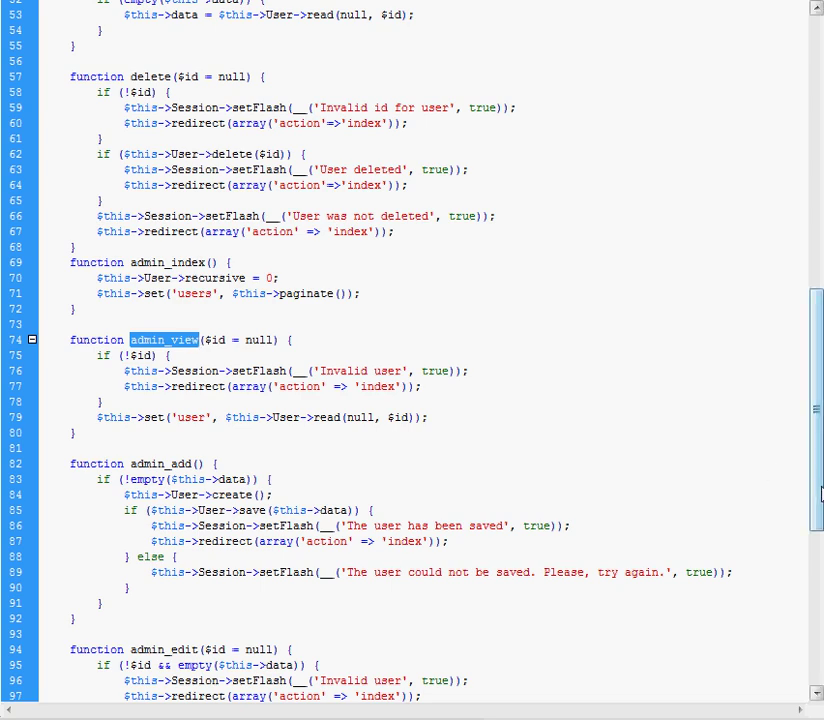
scroll("up", 3)
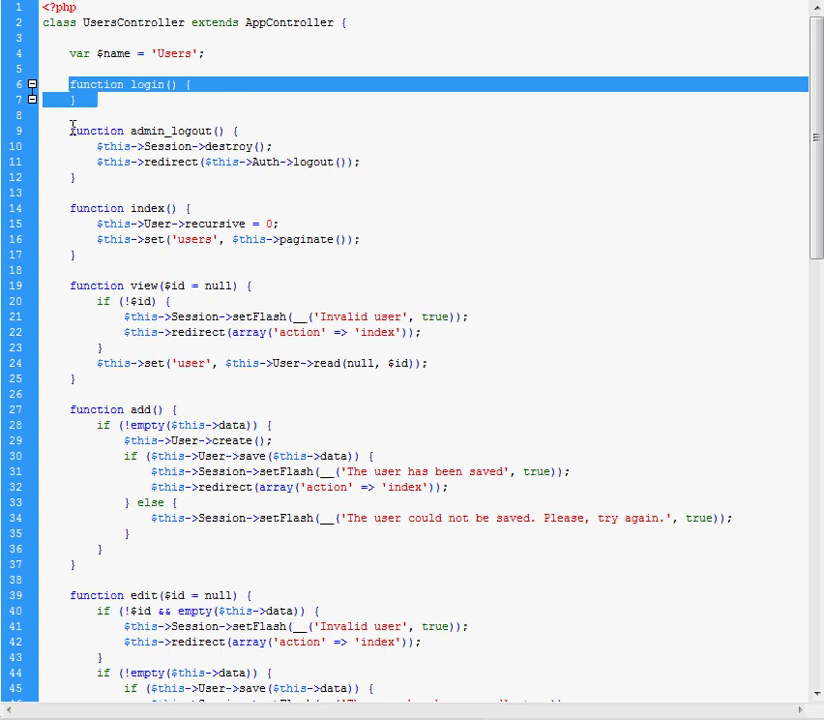
Highlight the empty login and admin_logout functions at the top of UsersController.
left_click(350, 156)
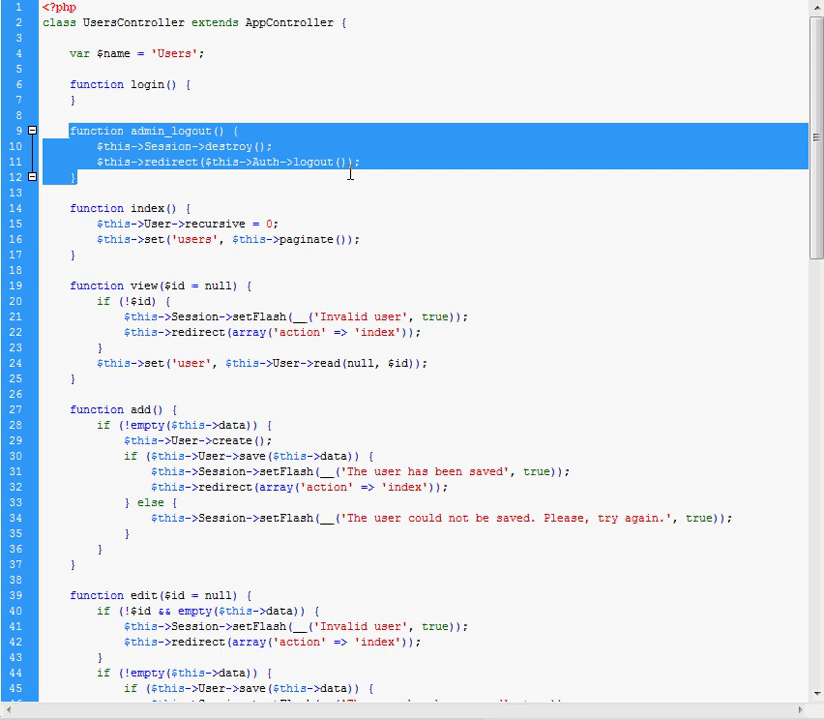
left_click(272, 146)
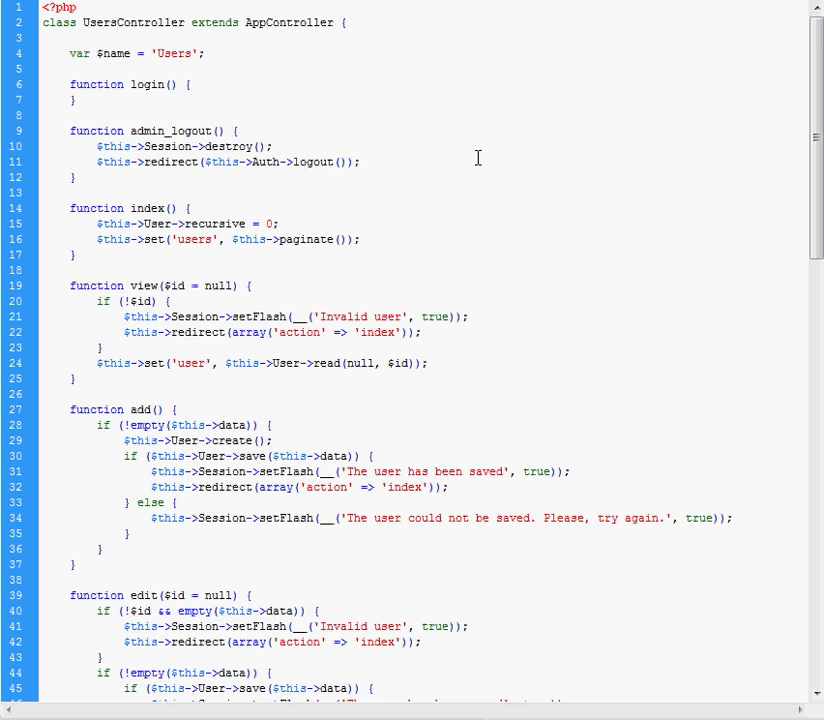
left_click(360, 162)
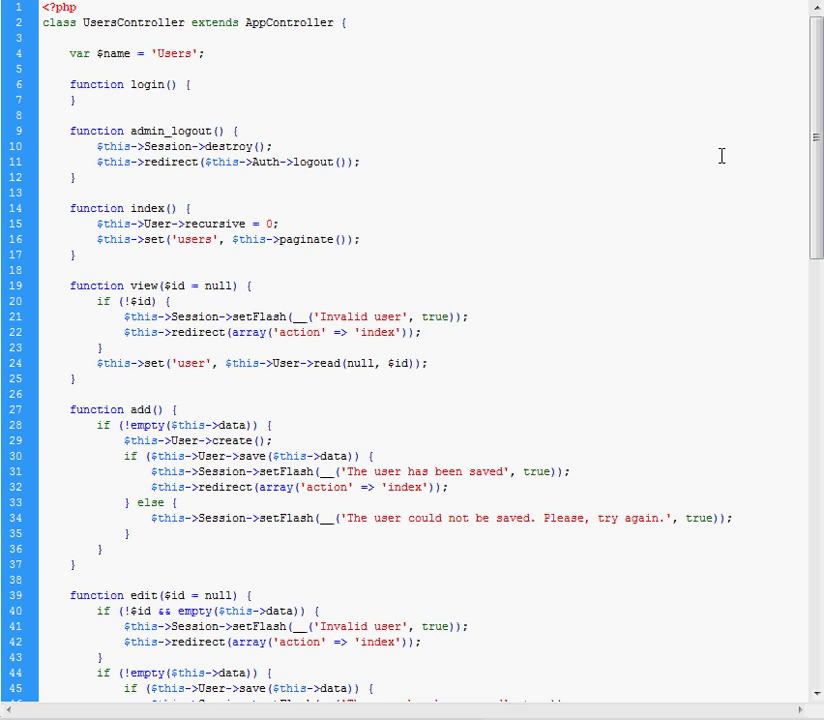
left_click_drag(66, 84, 66, 176)
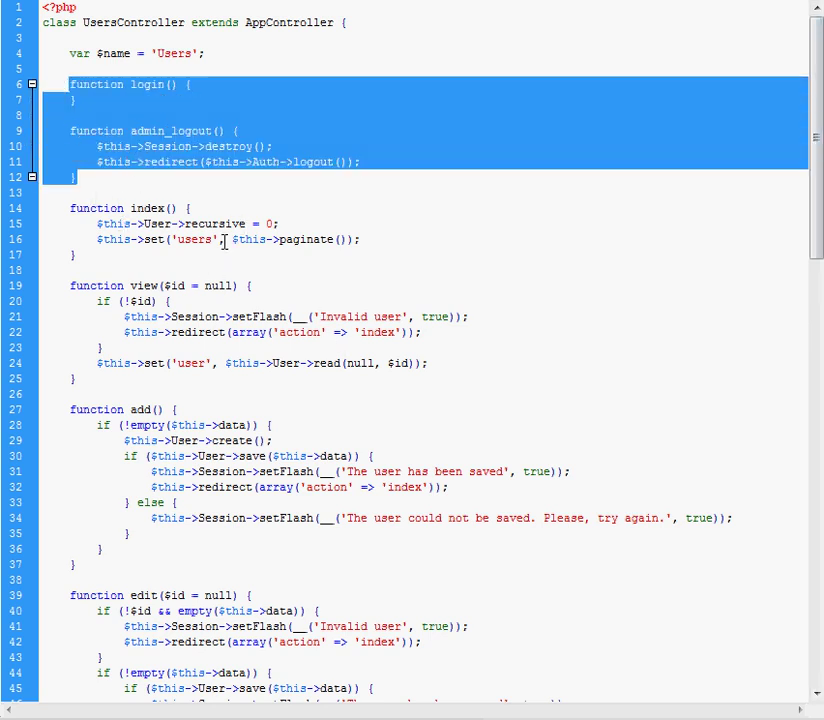
mouse_move(296, 96)
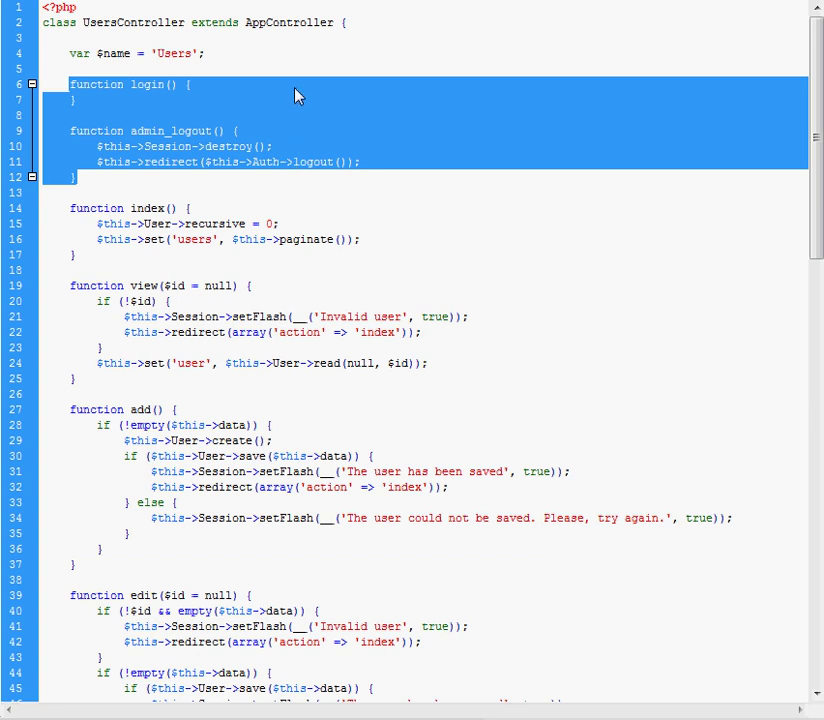
mouse_move(416, 164)
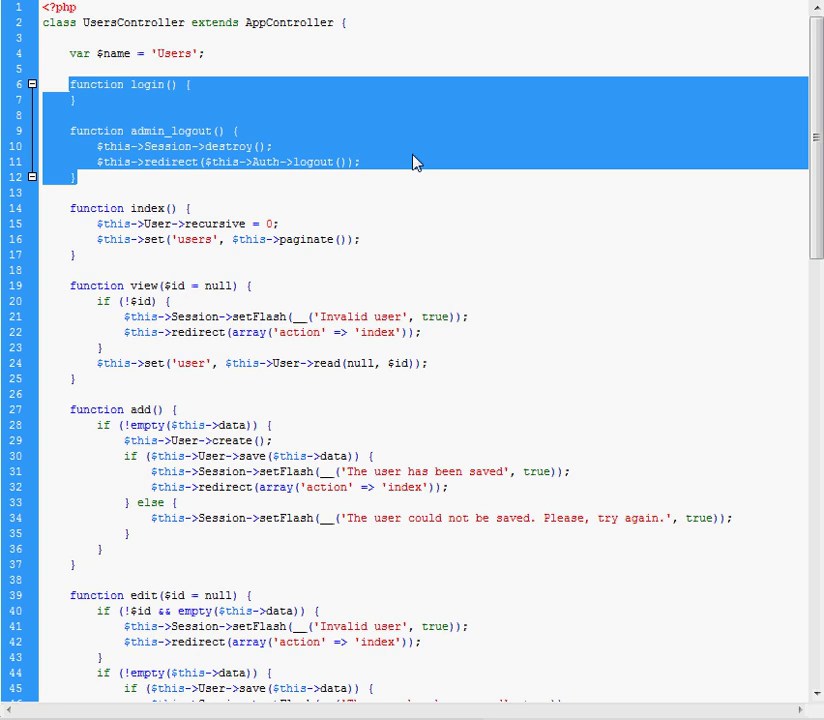
mouse_move(438, 212)
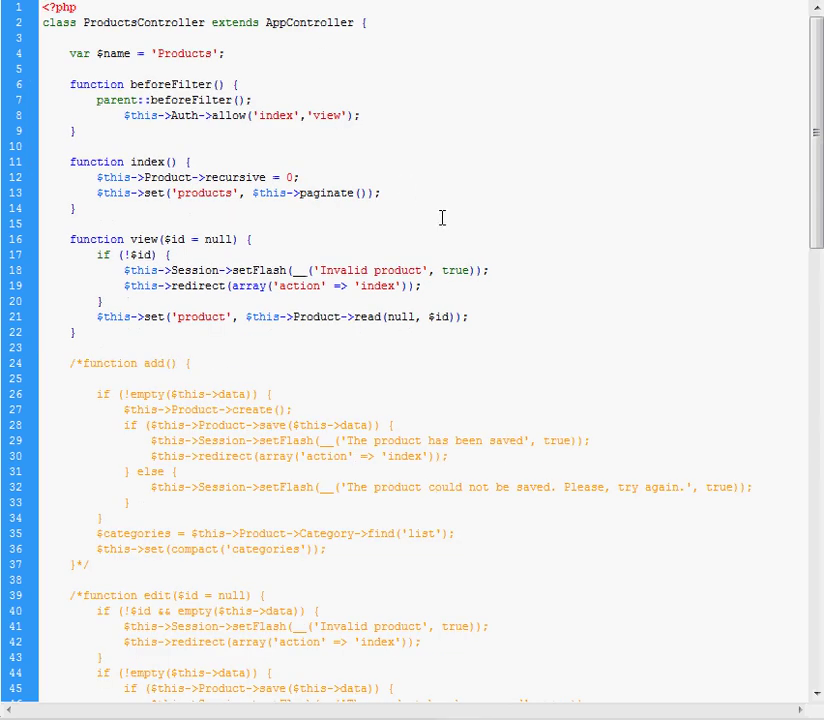
left_click(44, 8)
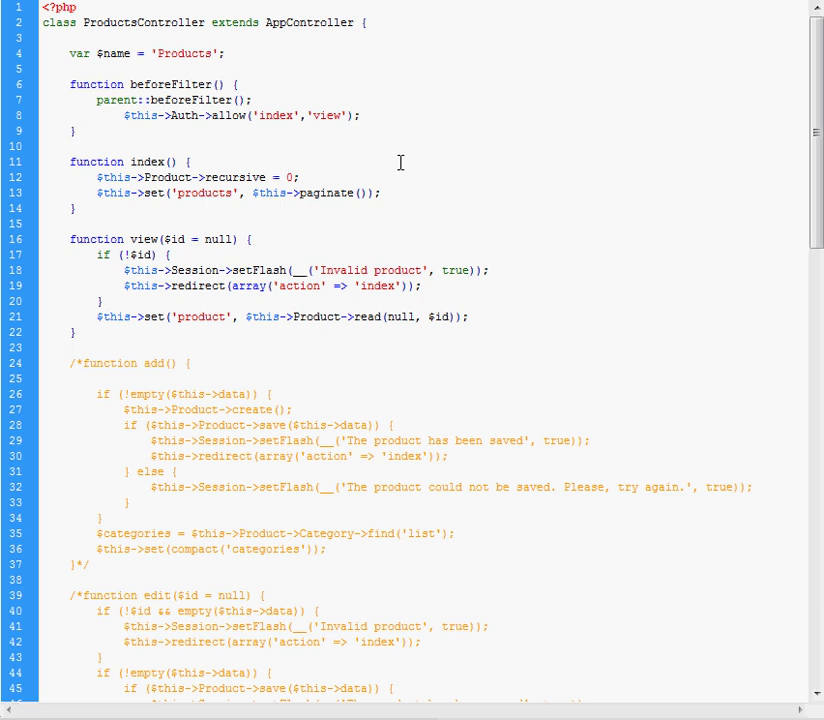
left_click(74, 132)
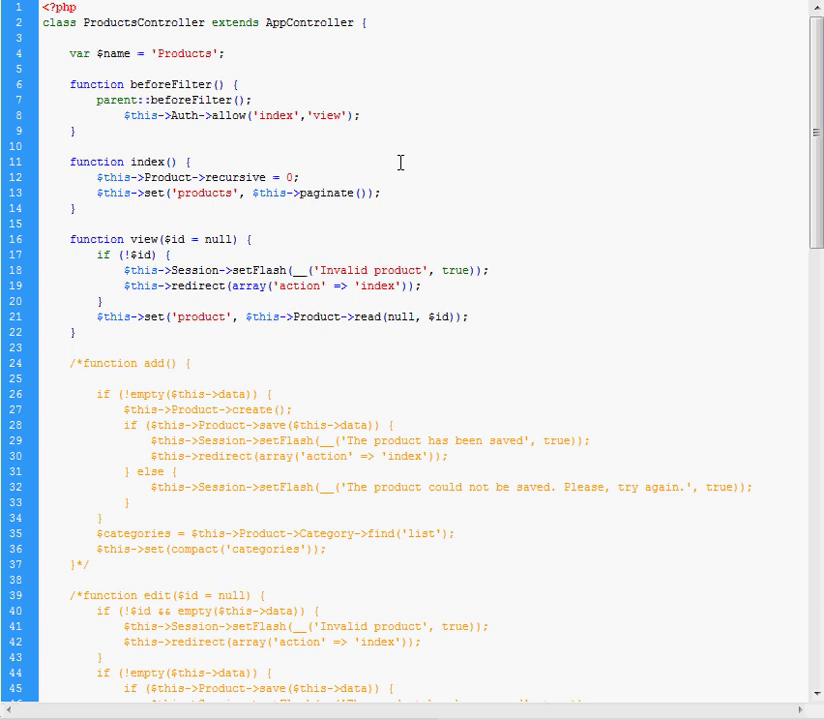
left_click(74, 132)
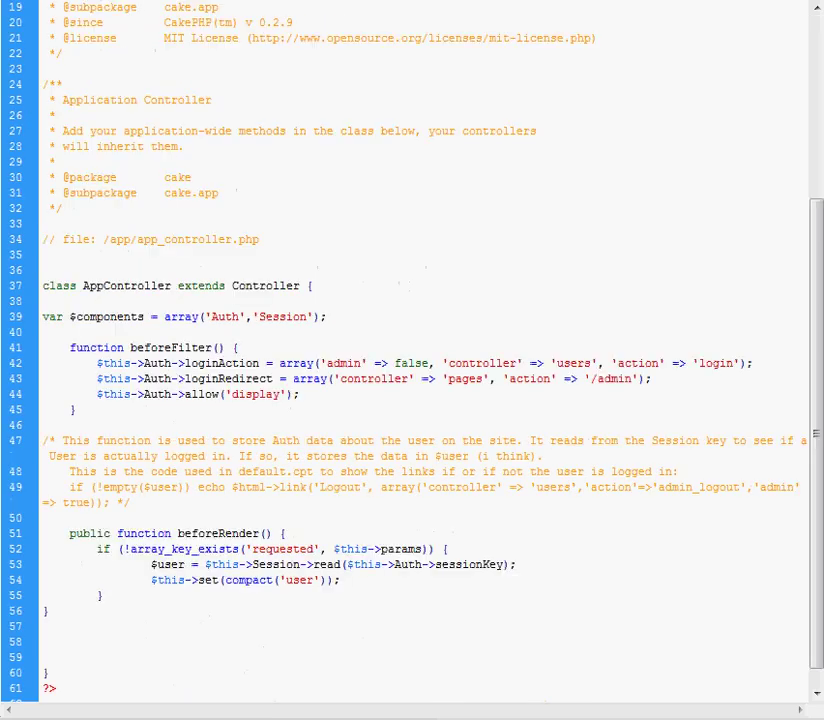
double_click(170, 348)
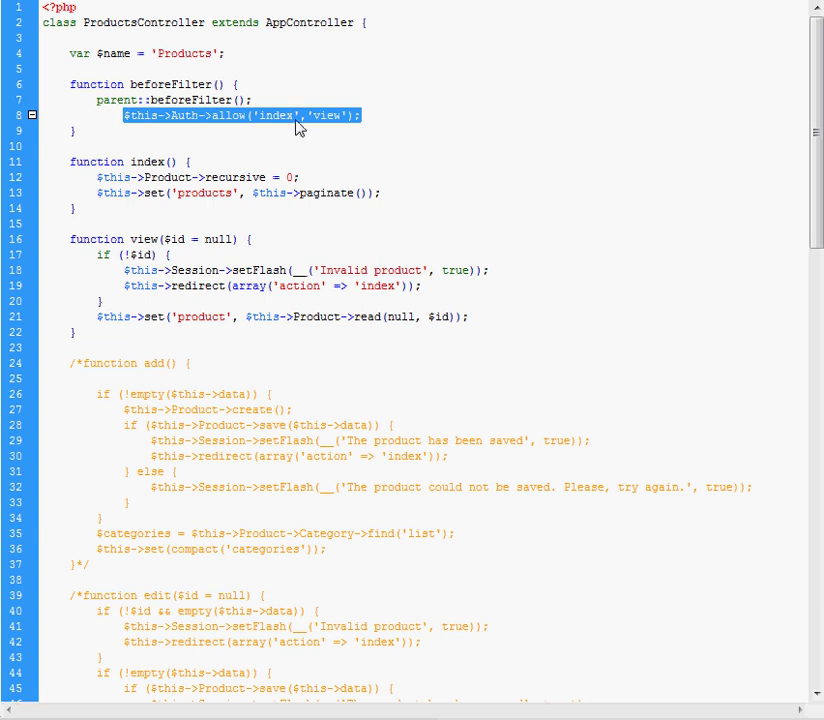
left_click(268, 114)
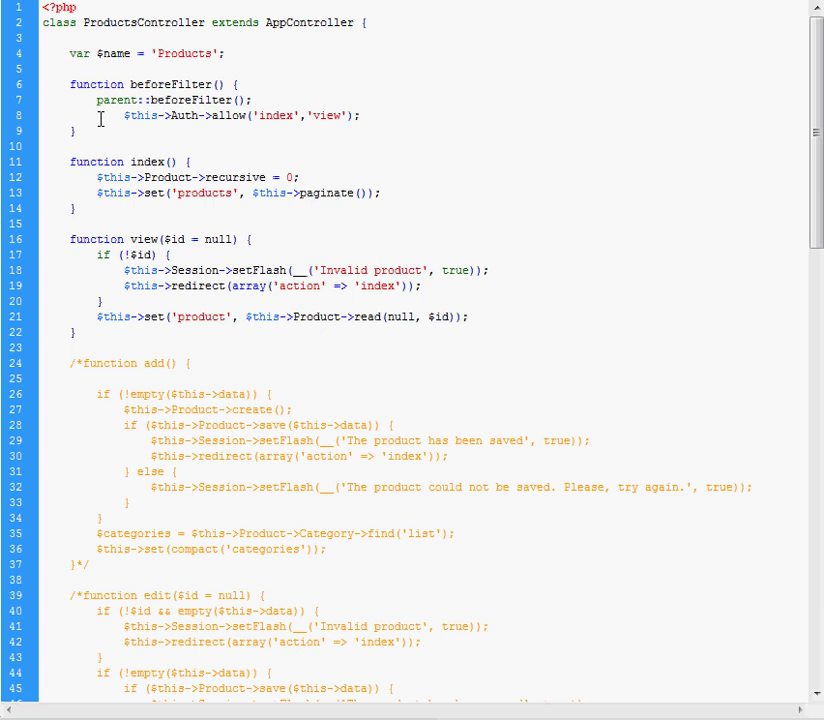
mouse_move(280, 118)
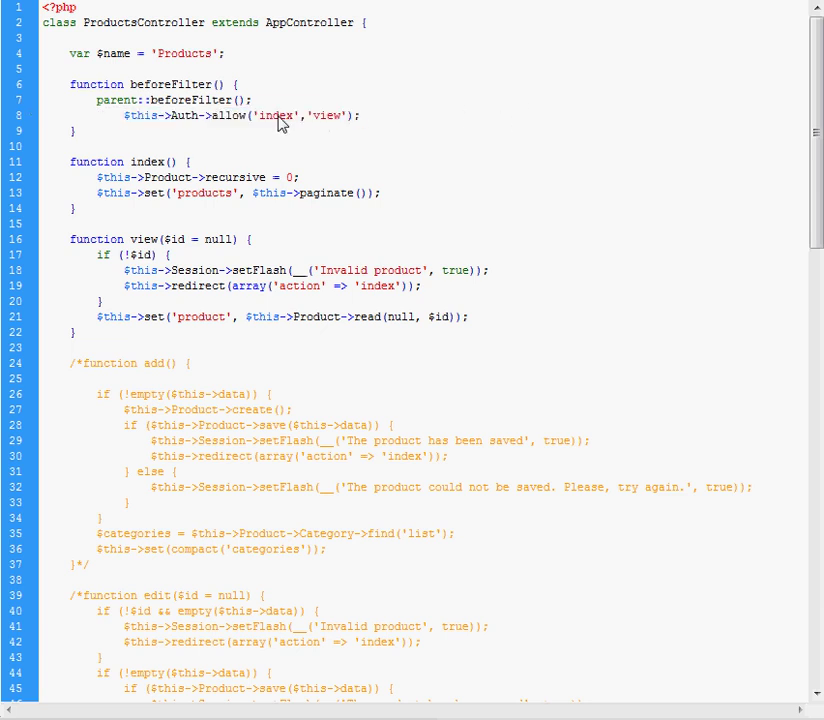
double_click(328, 114)
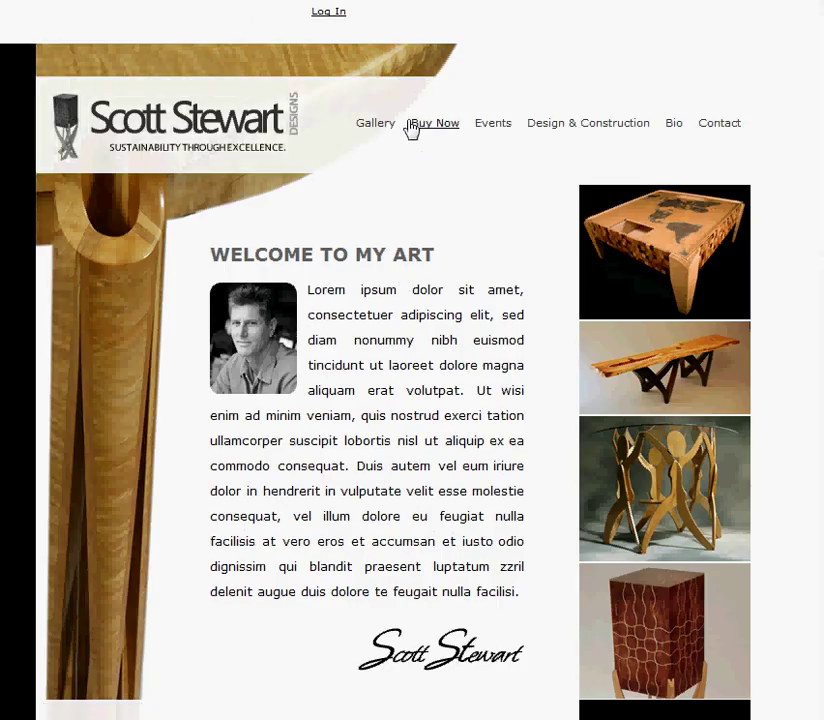
mouse_move(374, 124)
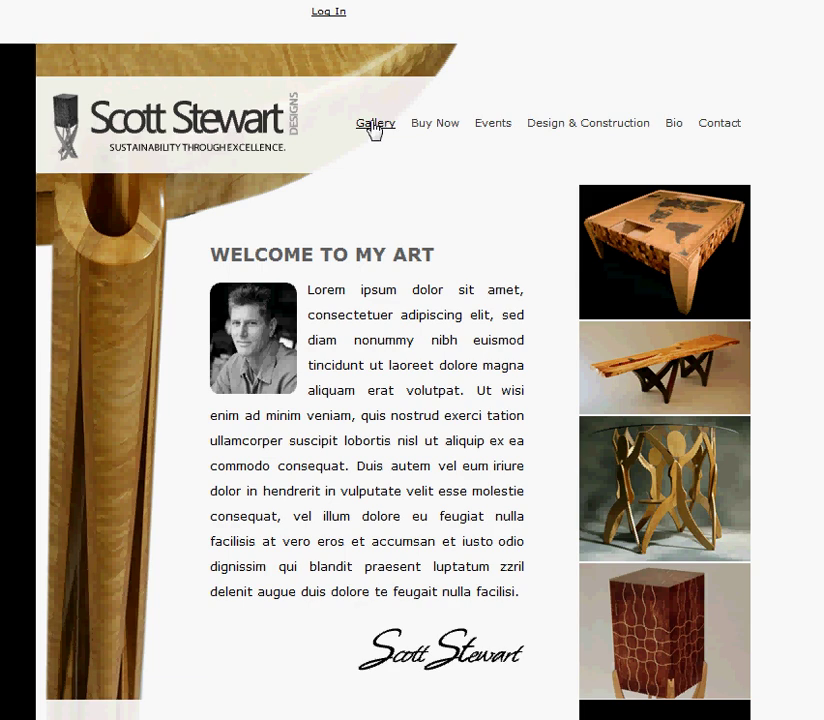
Go to the Gallery page and view More Details for the sdfdsfsdf product.
left_click(374, 124)
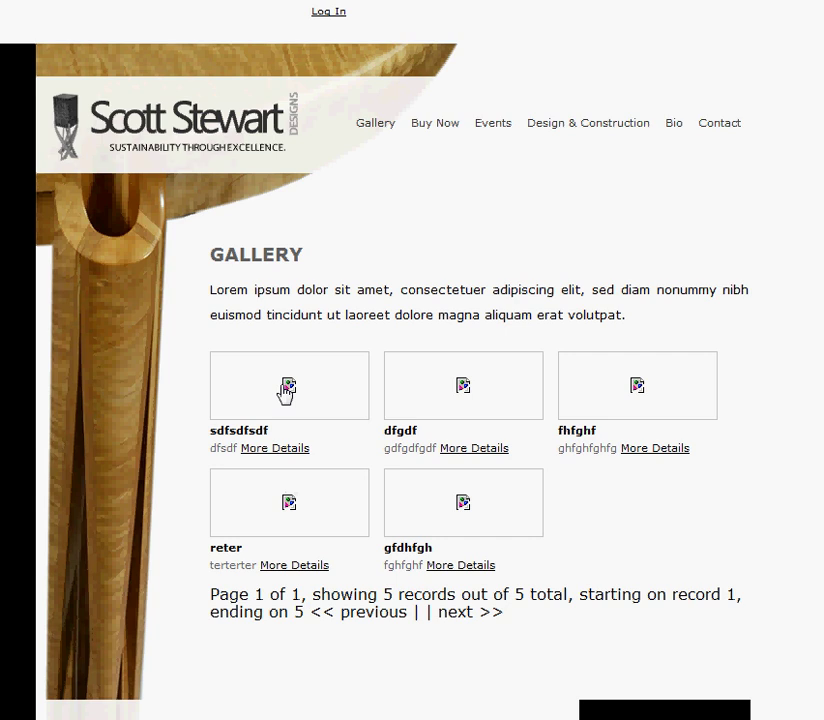
mouse_move(452, 276)
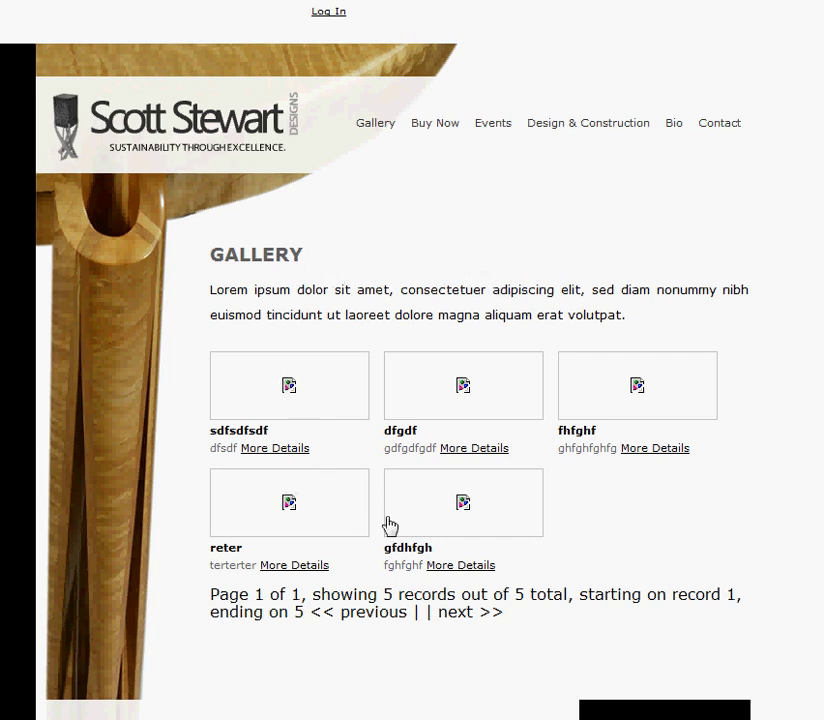
mouse_move(468, 390)
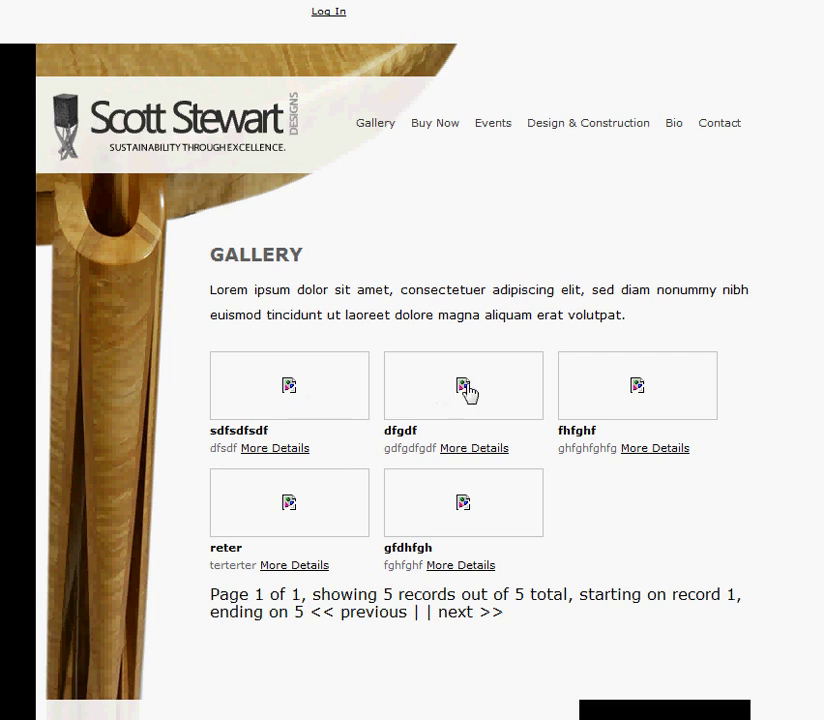
mouse_move(438, 388)
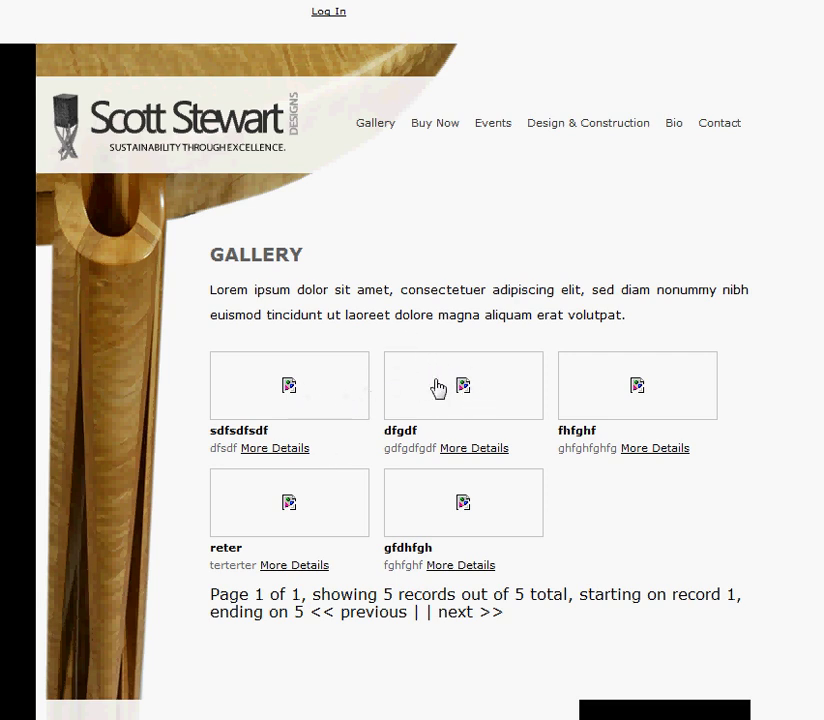
mouse_move(288, 456)
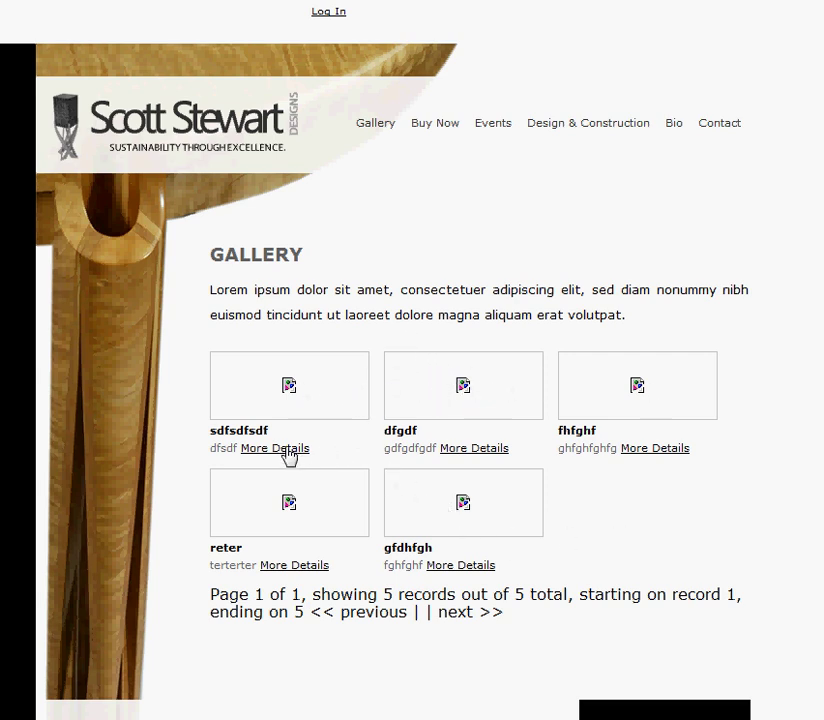
left_click(274, 448)
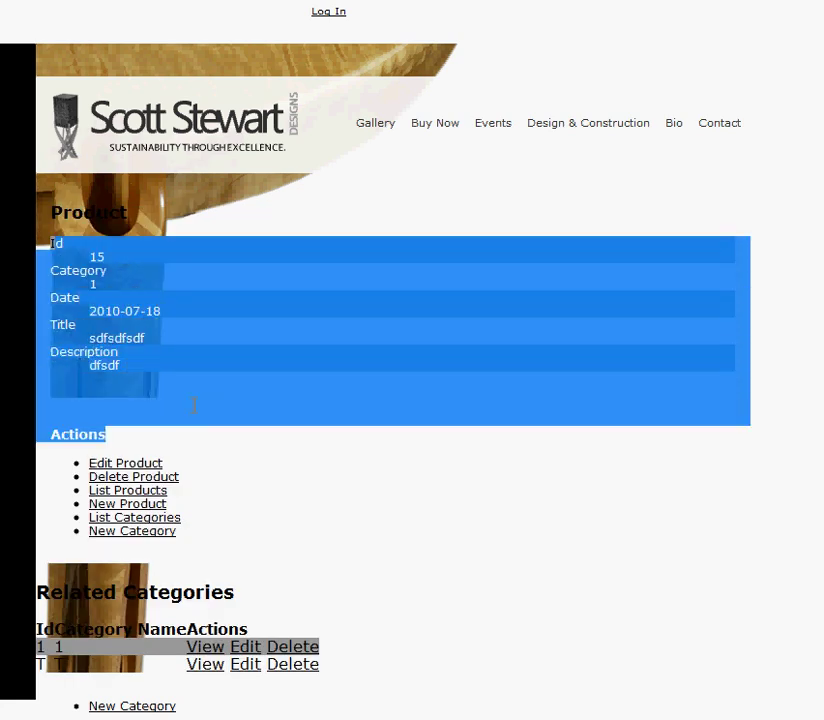
mouse_move(210, 144)
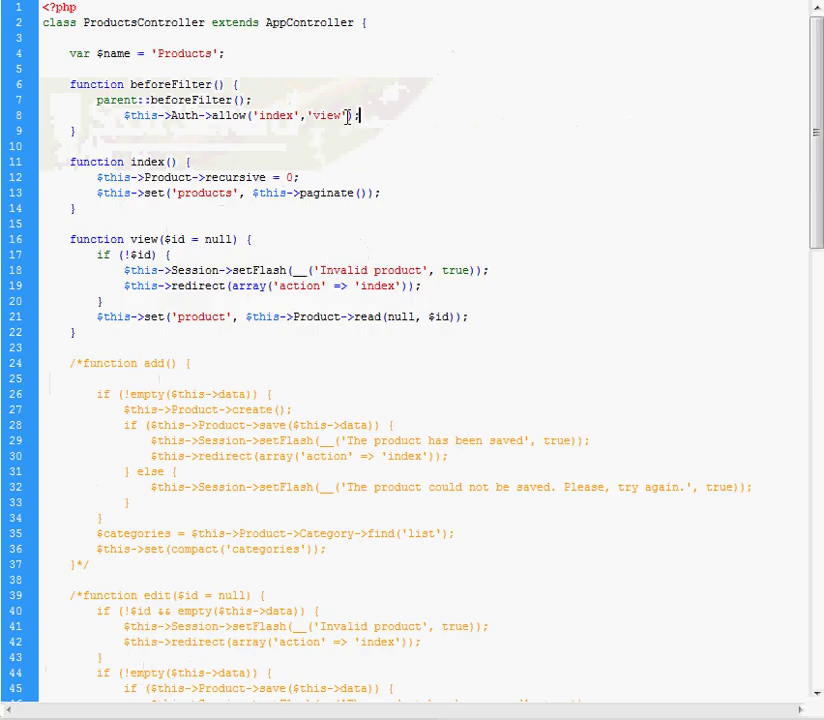
Select the $this->Auth->allow('index','view') line in beforeFilter to comment it out.
triple_click(240, 114)
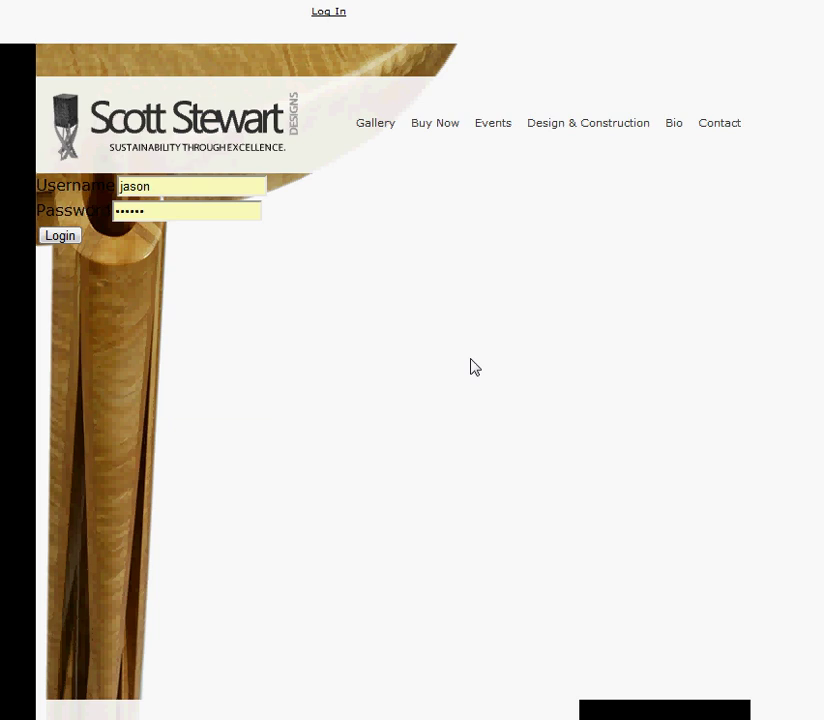
mouse_move(204, 132)
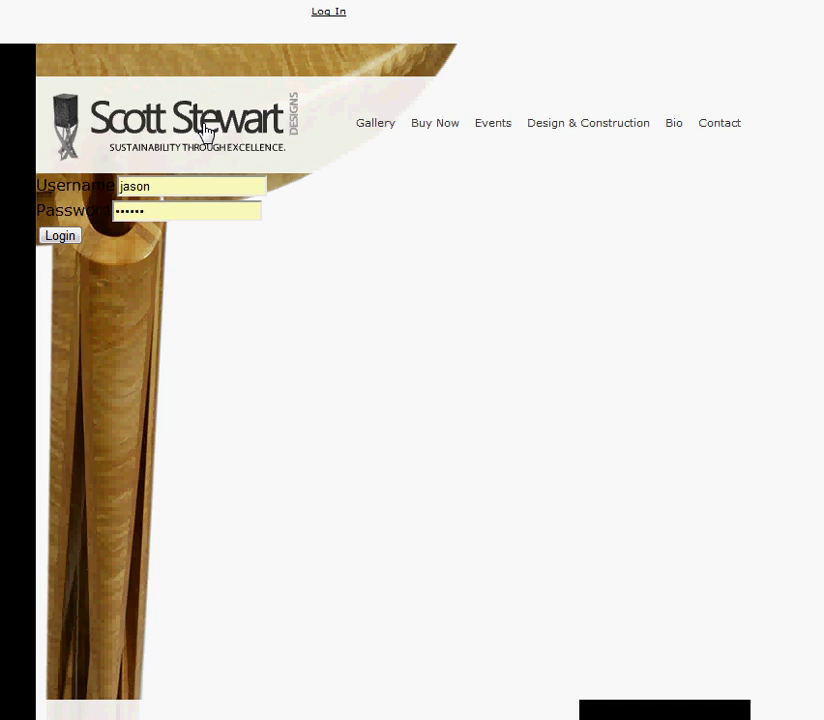
mouse_move(366, 48)
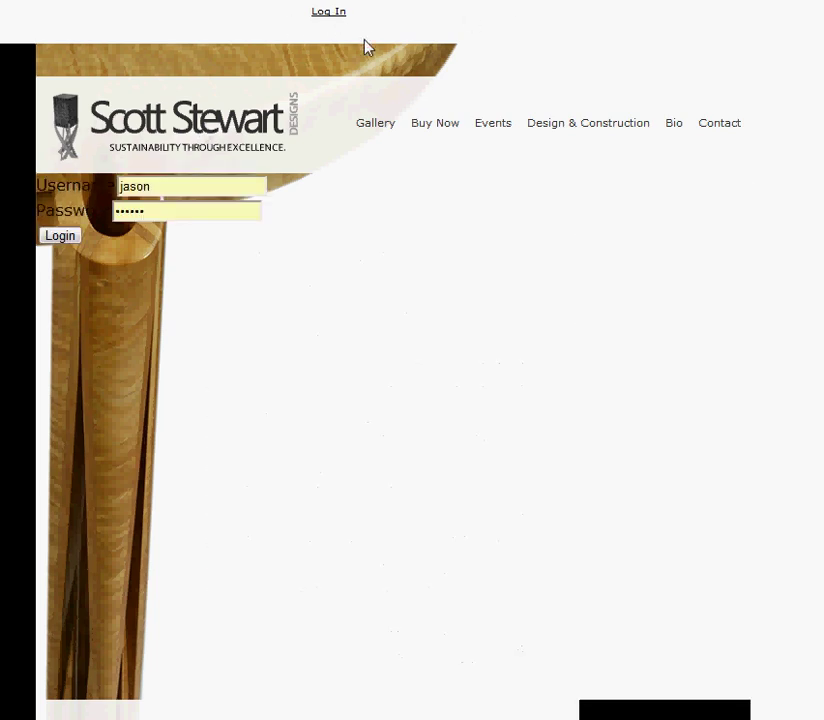
mouse_move(282, 64)
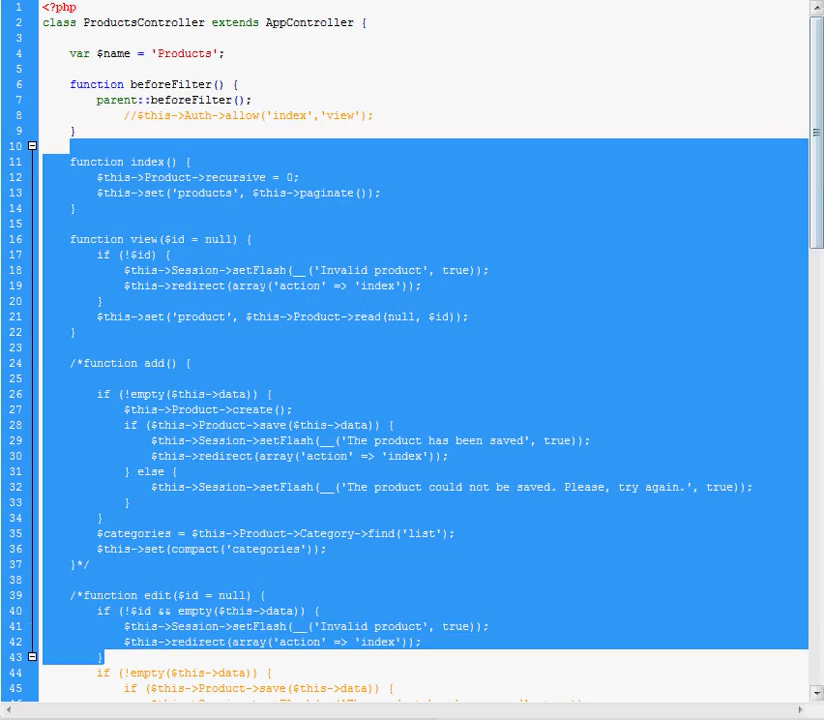
scroll("down", 3)
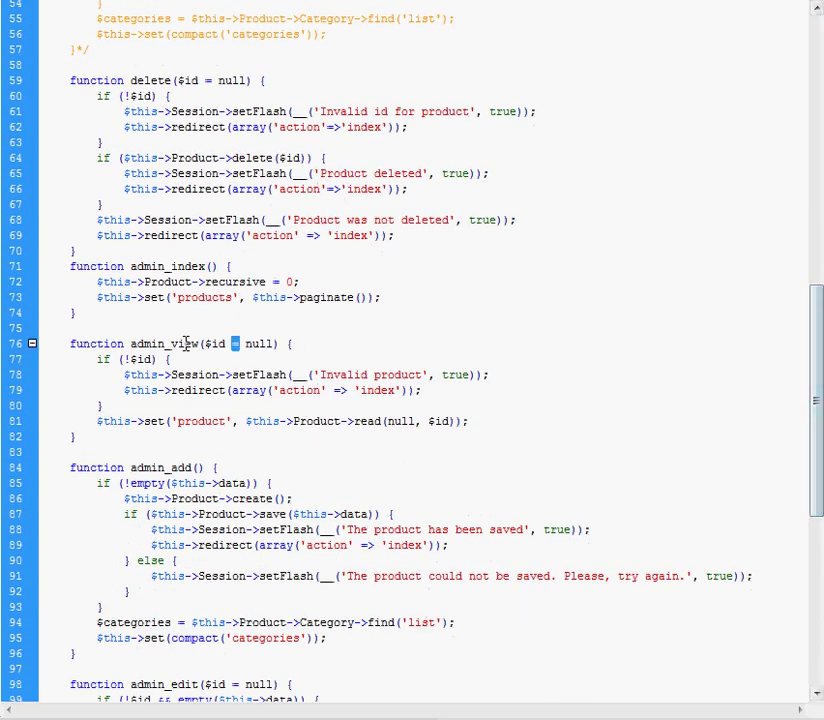
double_click(168, 344)
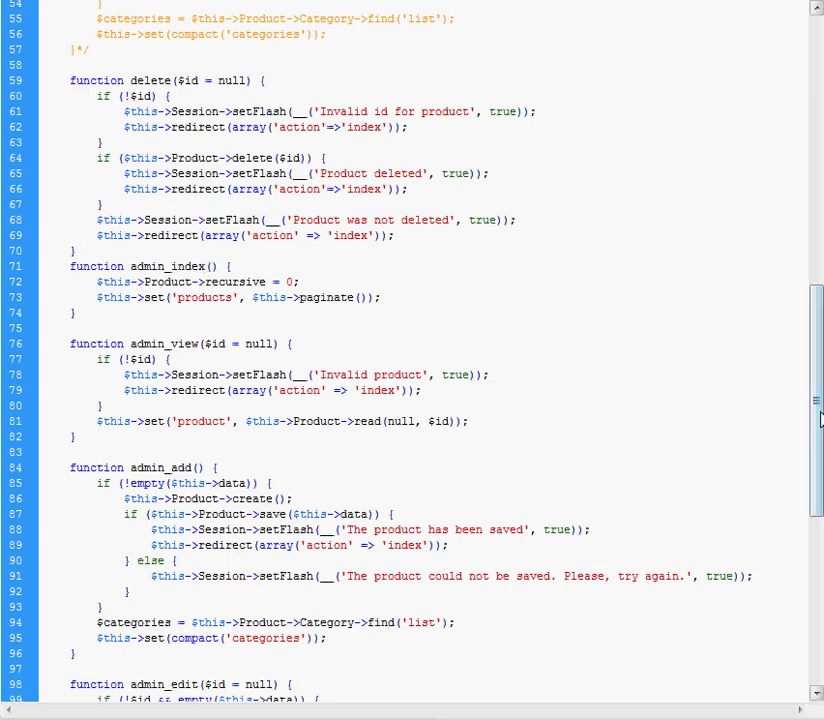
scroll("up", 3)
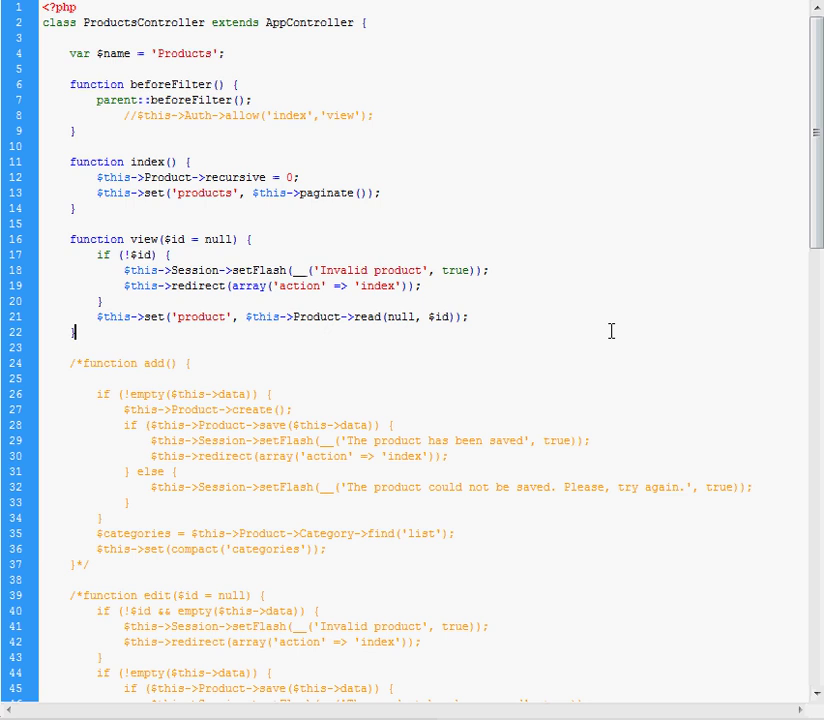
mouse_move(120, 146)
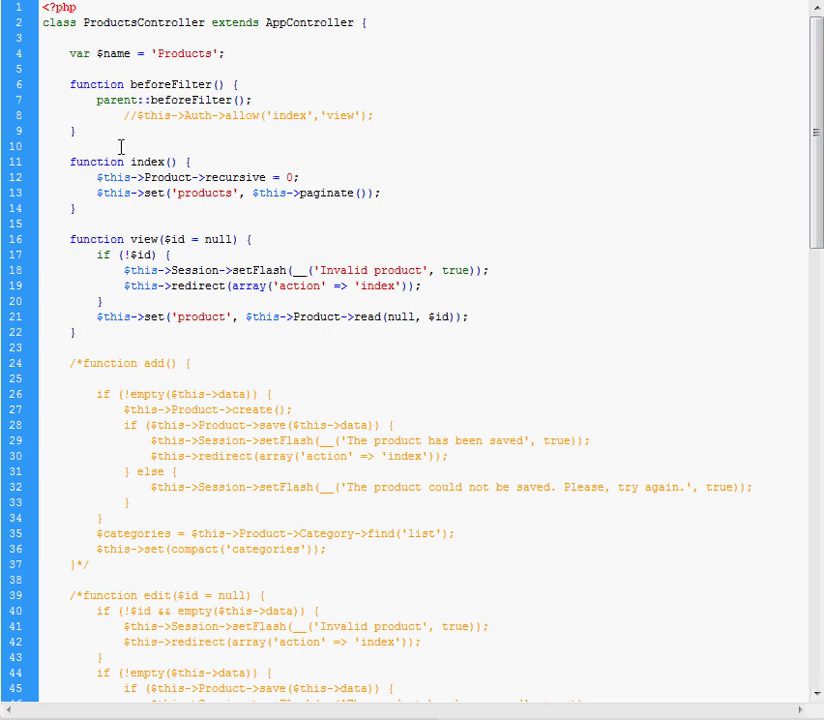
left_click(76, 332)
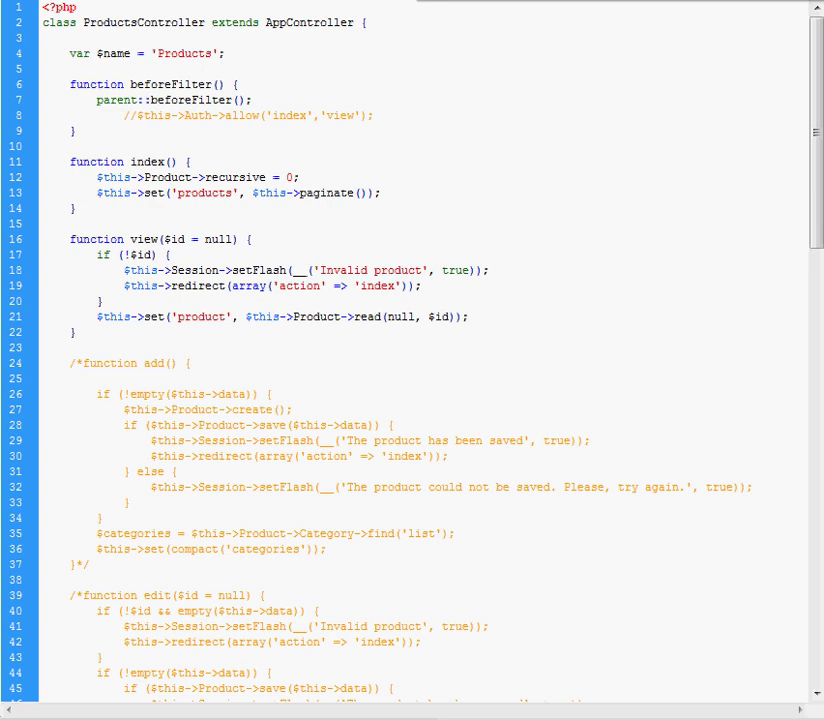
left_click(74, 332)
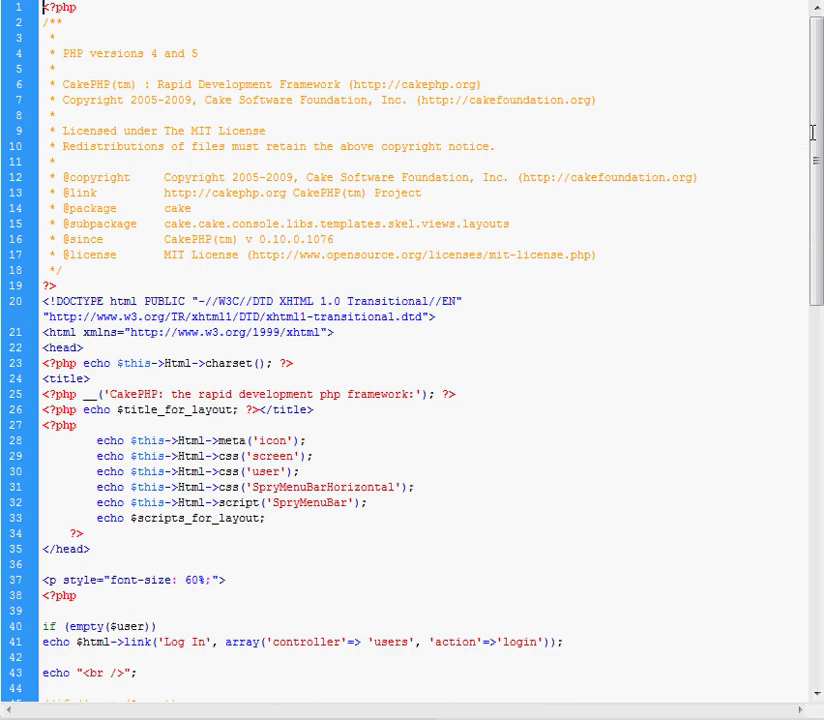
Place the insertion point in the Admin Home link code in default.ctp for the !empty($user) wrapper.
scroll("down", 3)
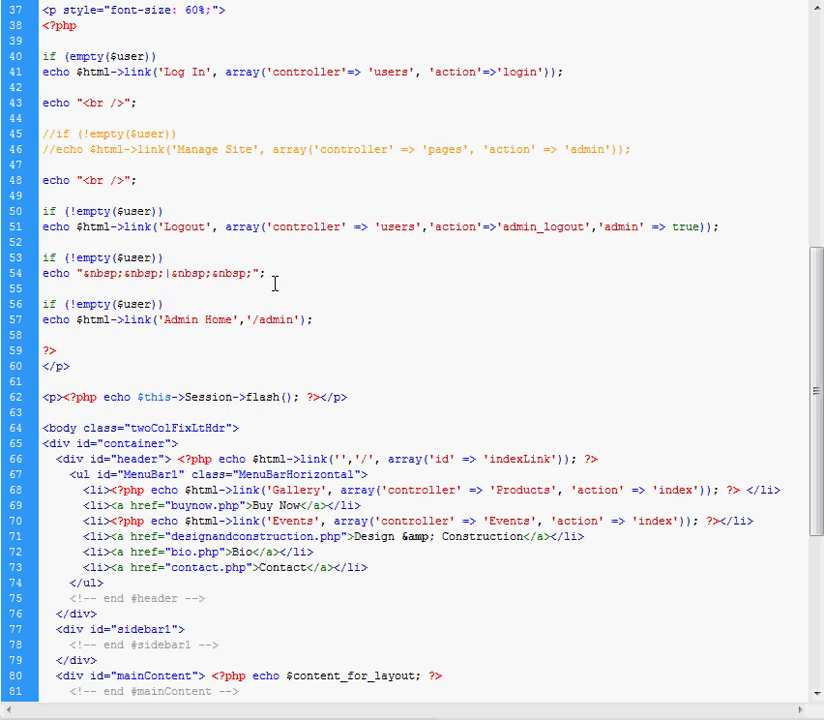
left_click(168, 304)
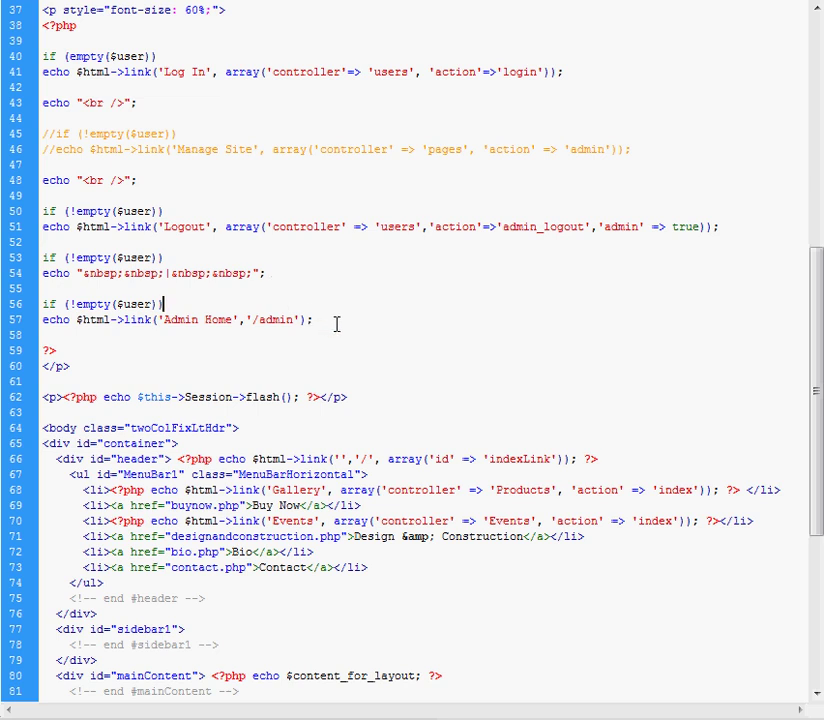
mouse_move(302, 264)
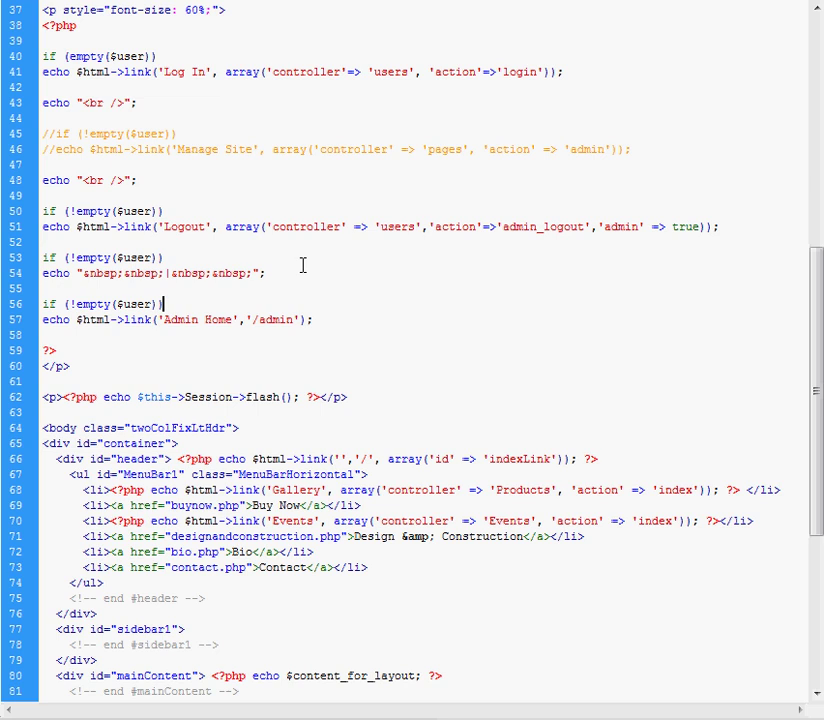
mouse_move(430, 282)
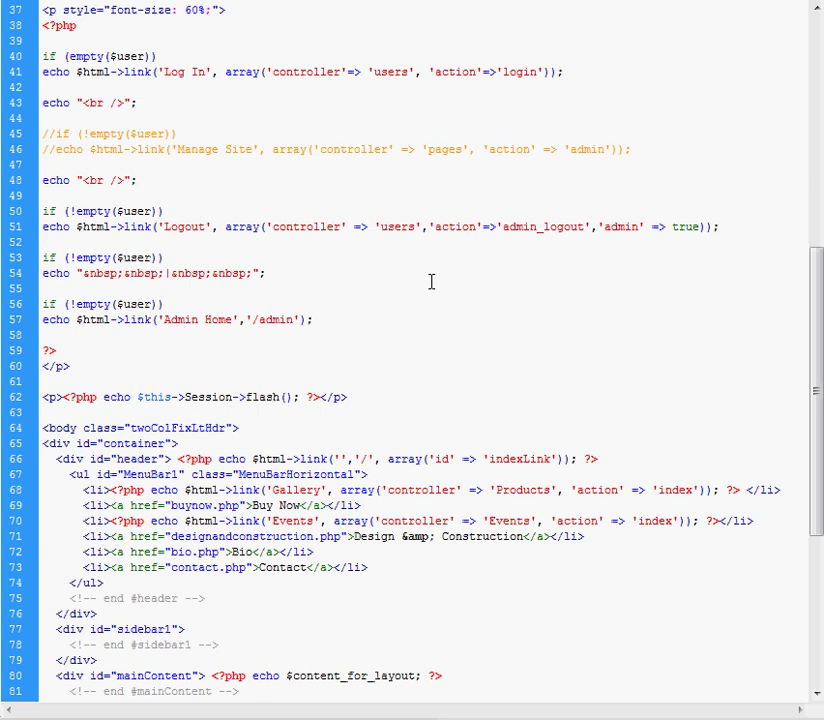
left_click(164, 304)
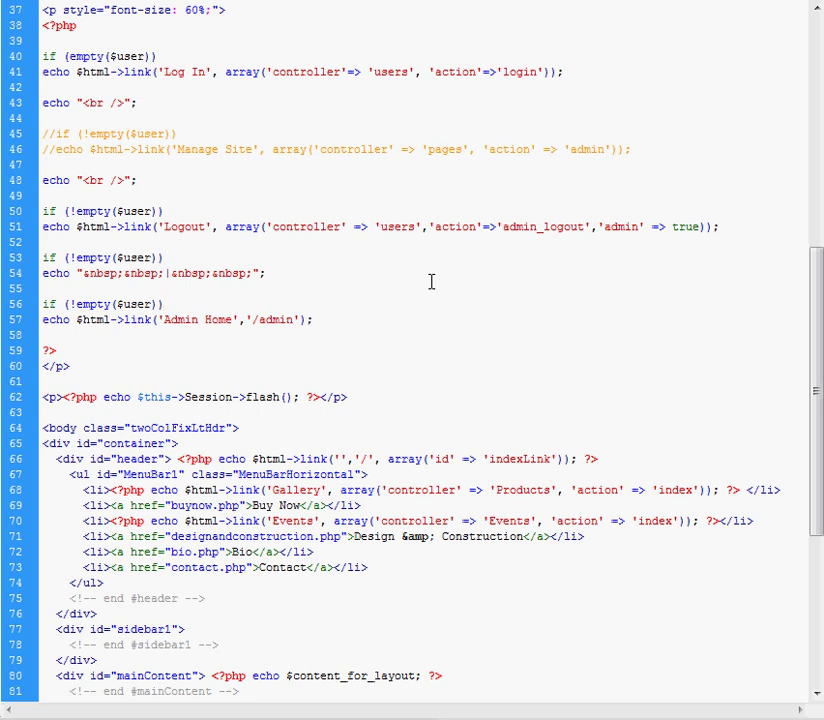
left_click(164, 304)
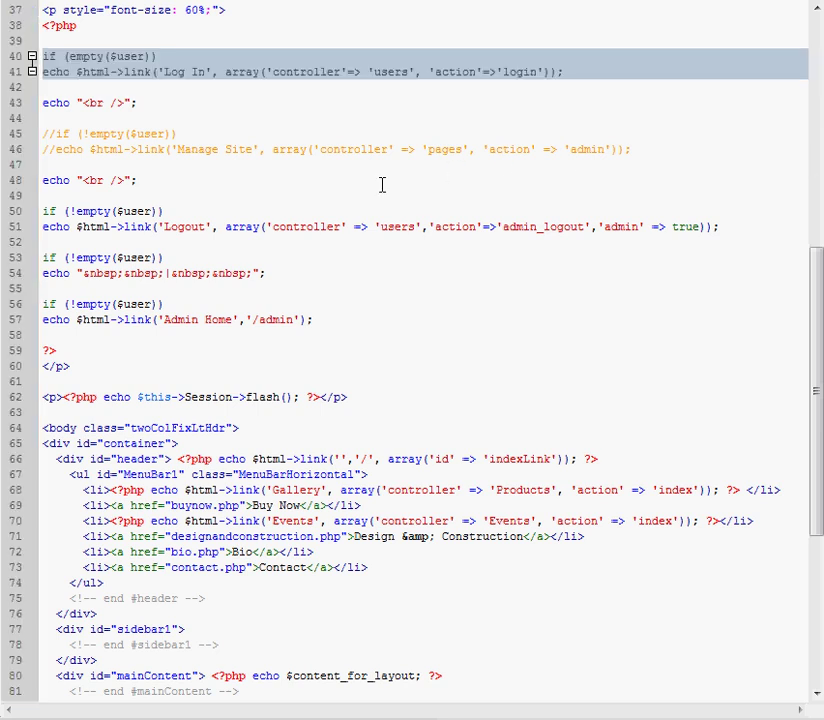
mouse_move(372, 184)
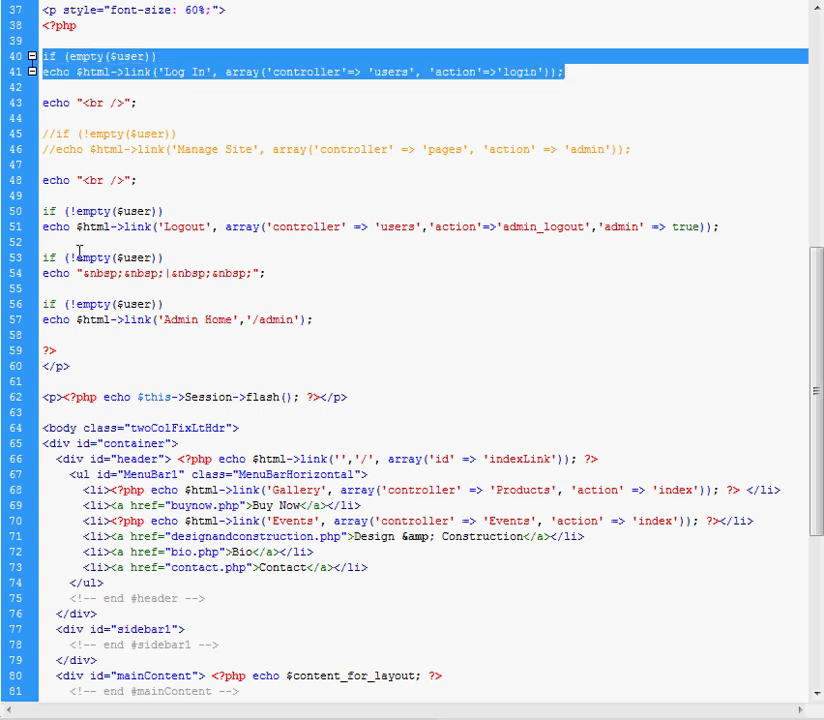
mouse_move(150, 88)
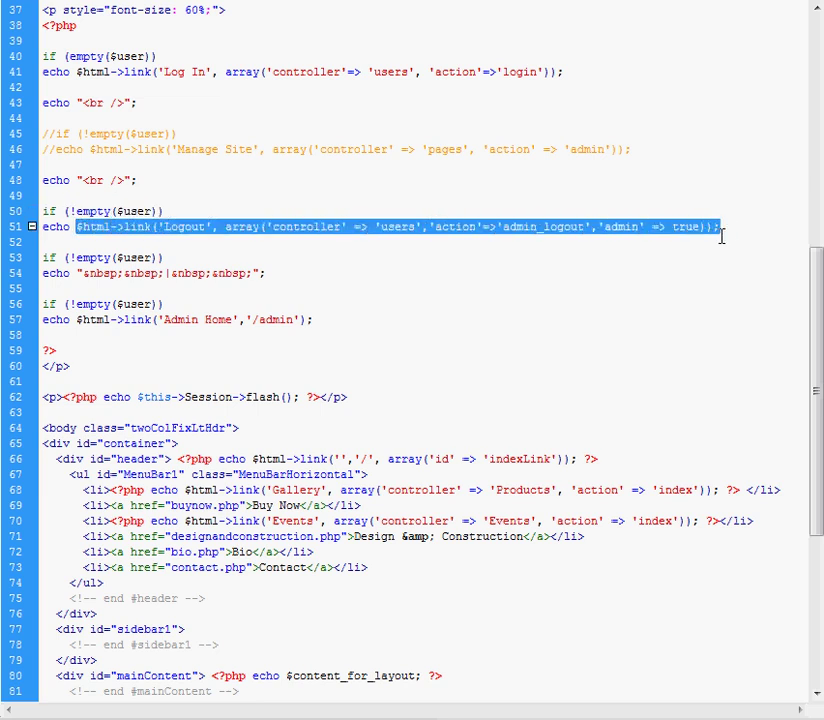
left_click(202, 304)
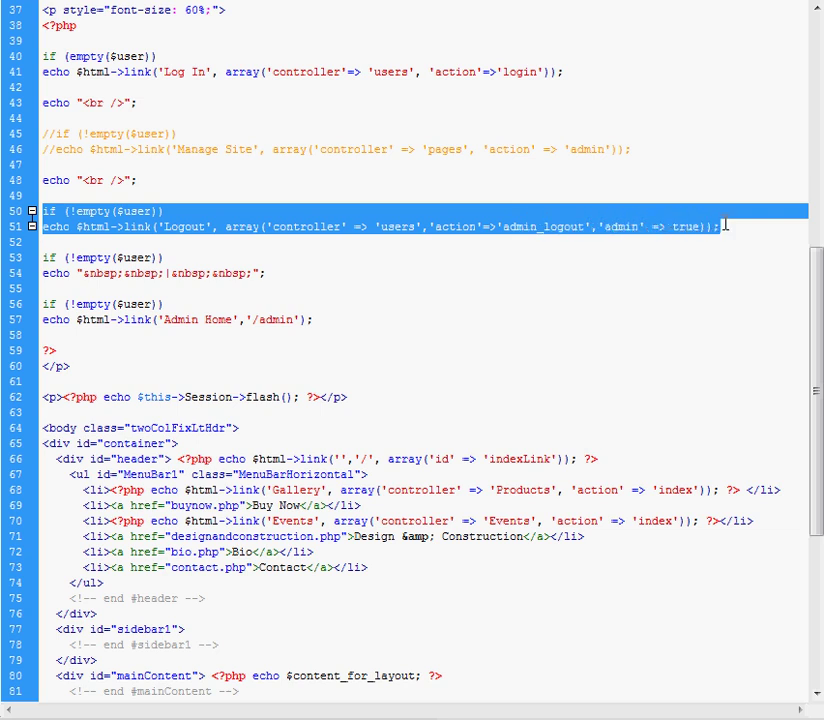
left_click(508, 212)
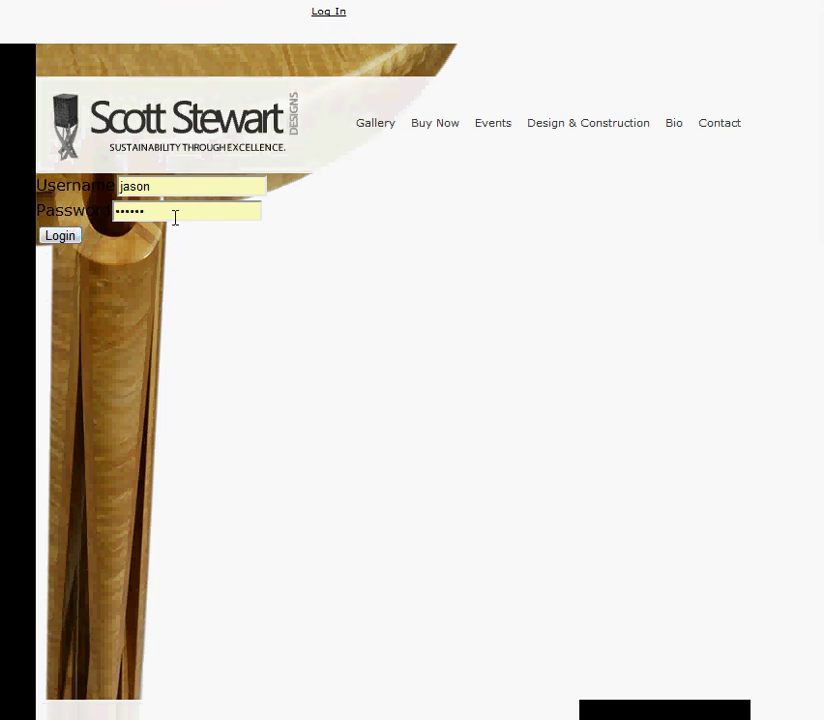
Log in with the filled username and password.
left_click(60, 236)
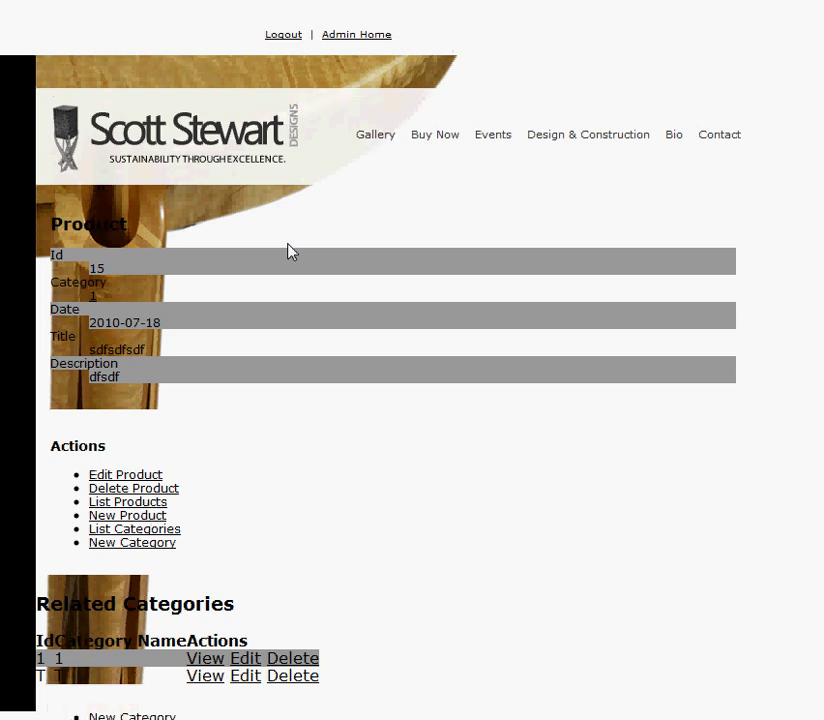
mouse_move(376, 134)
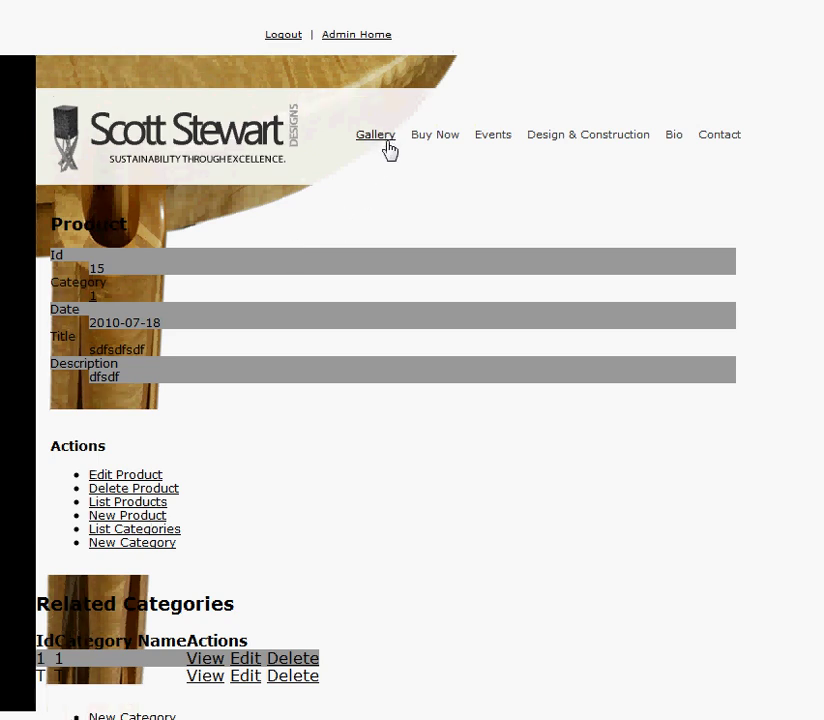
mouse_move(372, 140)
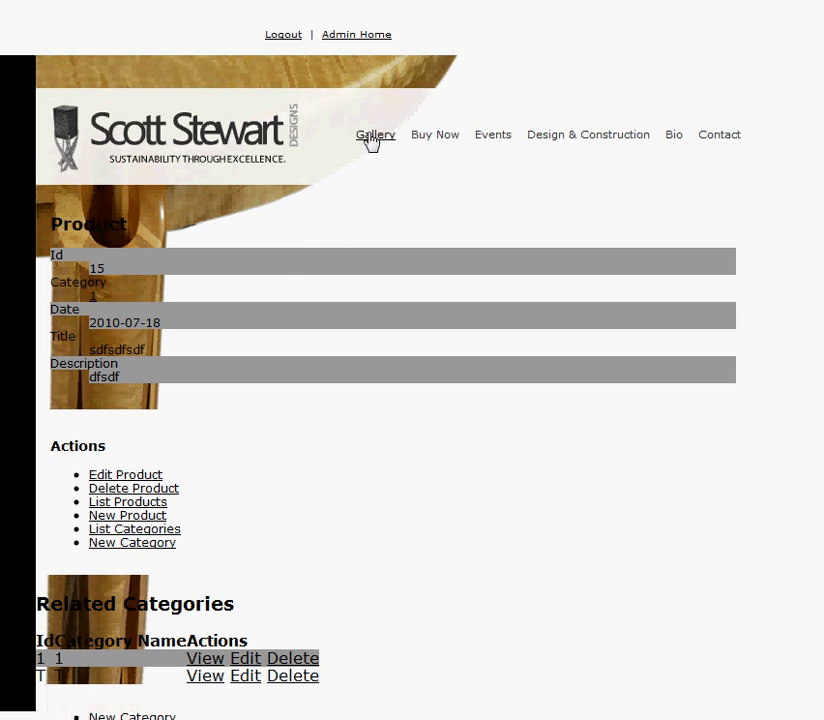
mouse_move(388, 194)
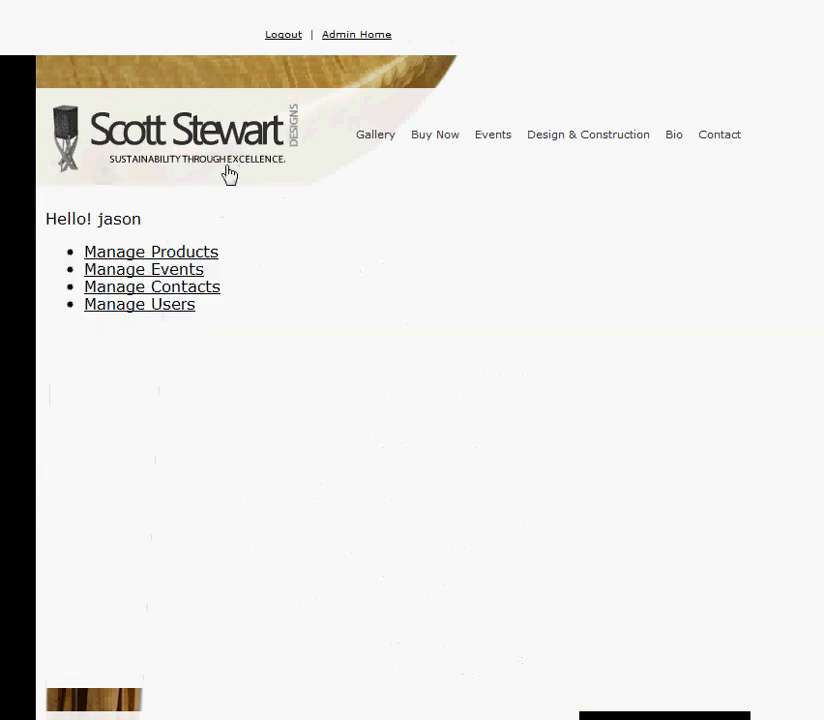
Log out of the site, visit the public gallery, then log back in with the saved credentials.
left_click(150, 252)
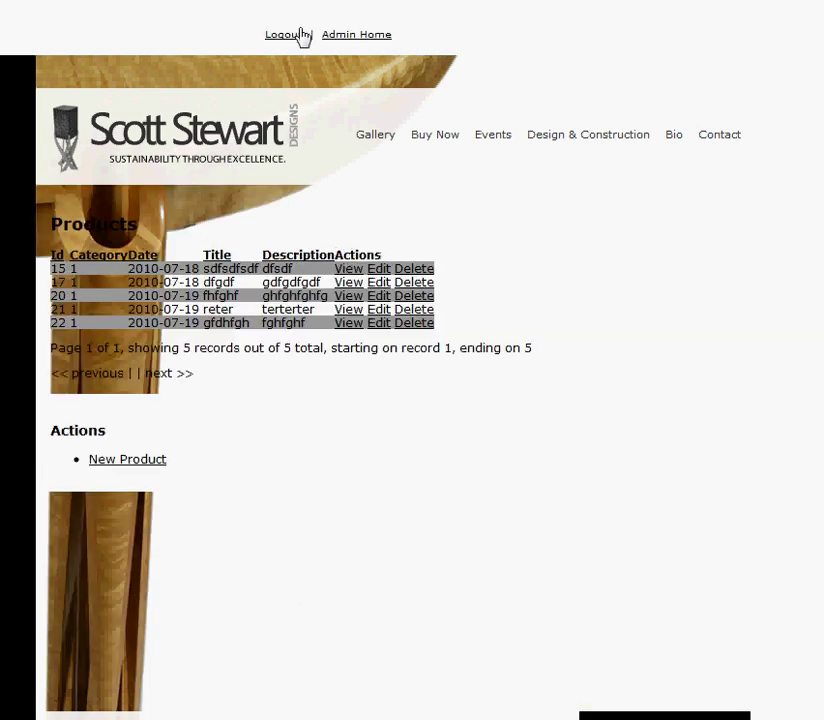
left_click(286, 34)
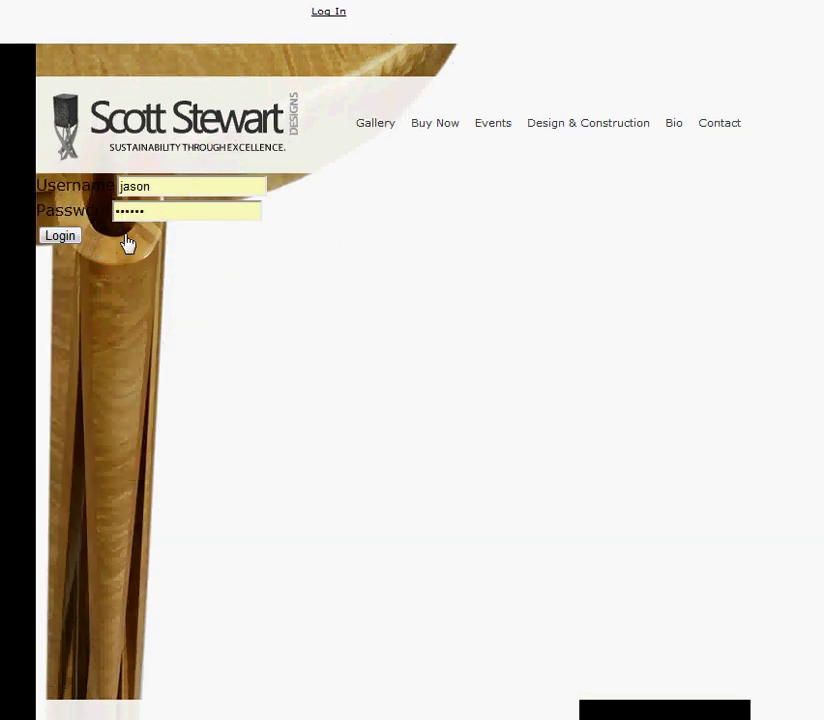
left_click(60, 236)
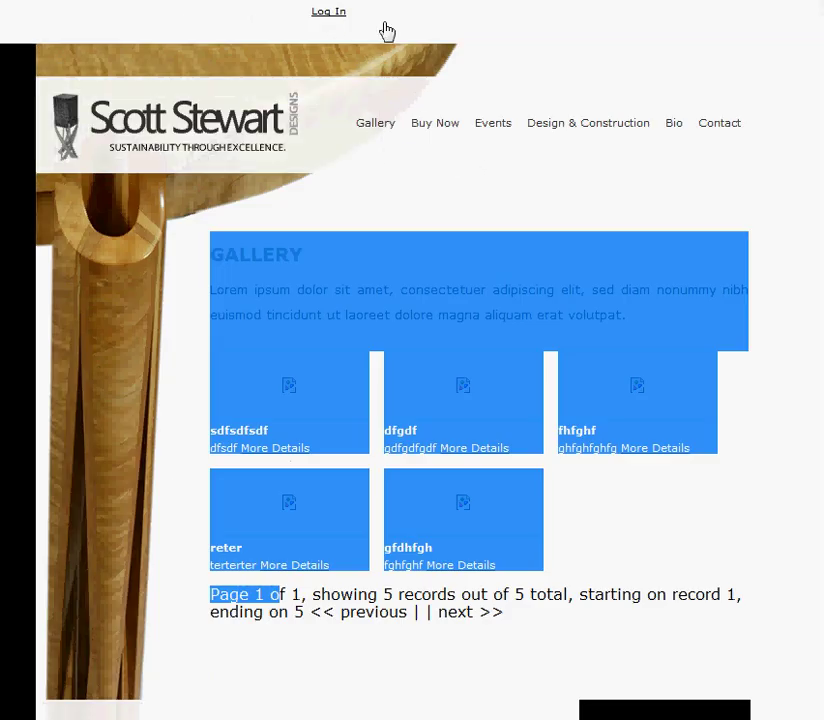
left_click(328, 12)
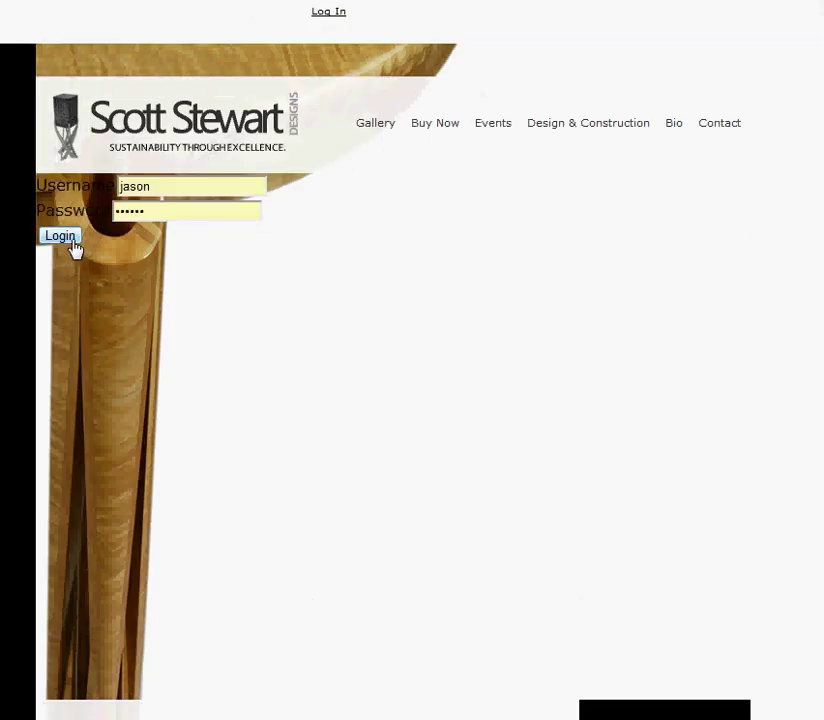
left_click(60, 236)
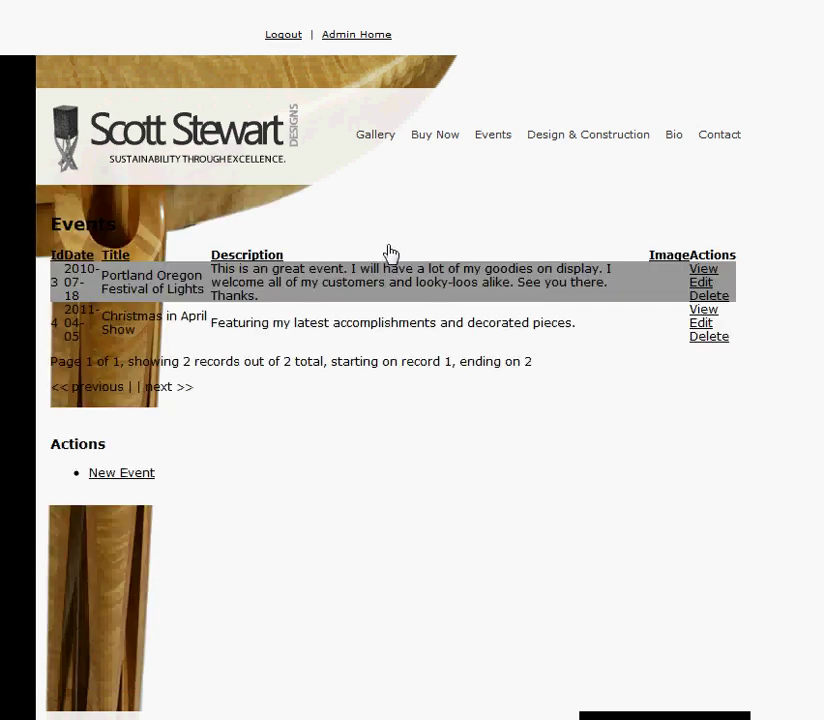
Add and save a new test event, then delete an event and confirm, leaving two events.
left_click(120, 472)
type("fgdfgdfg")
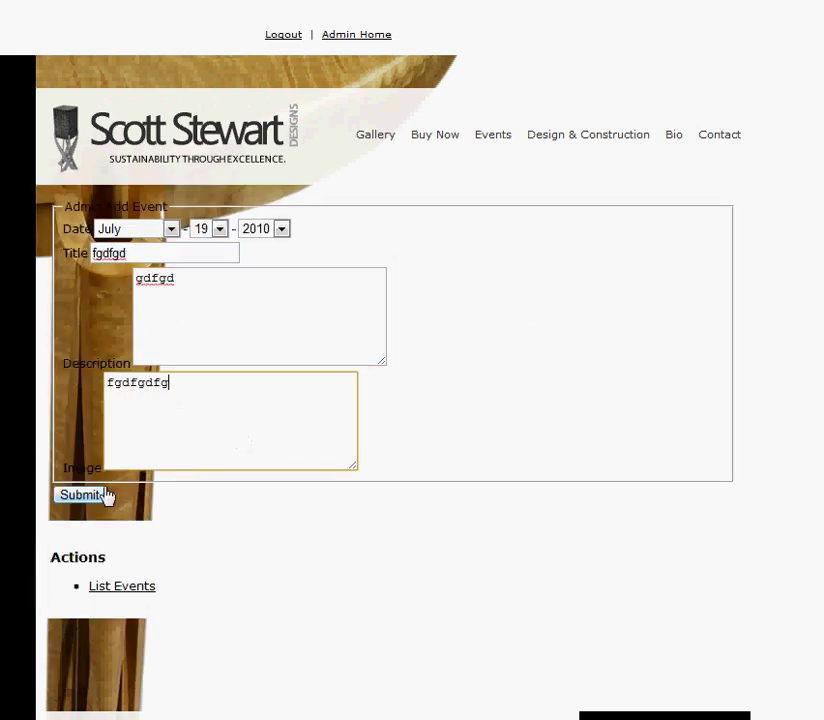
left_click(82, 496)
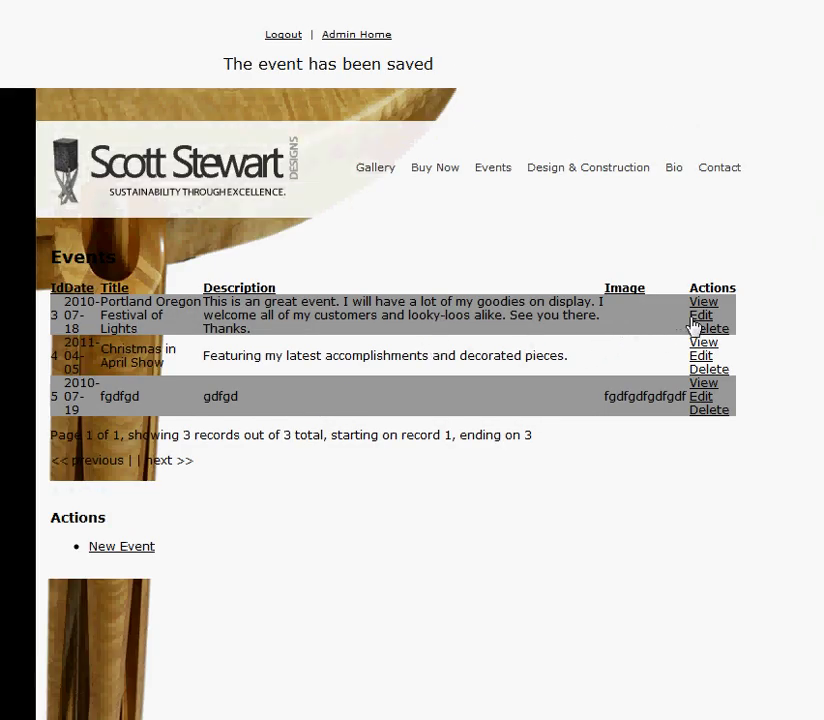
left_click(708, 328)
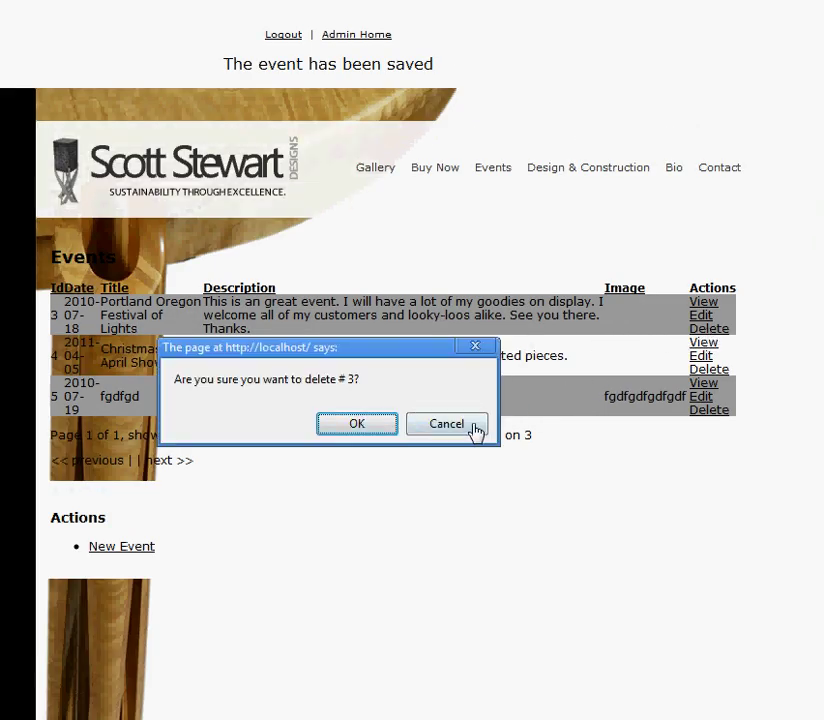
left_click(356, 424)
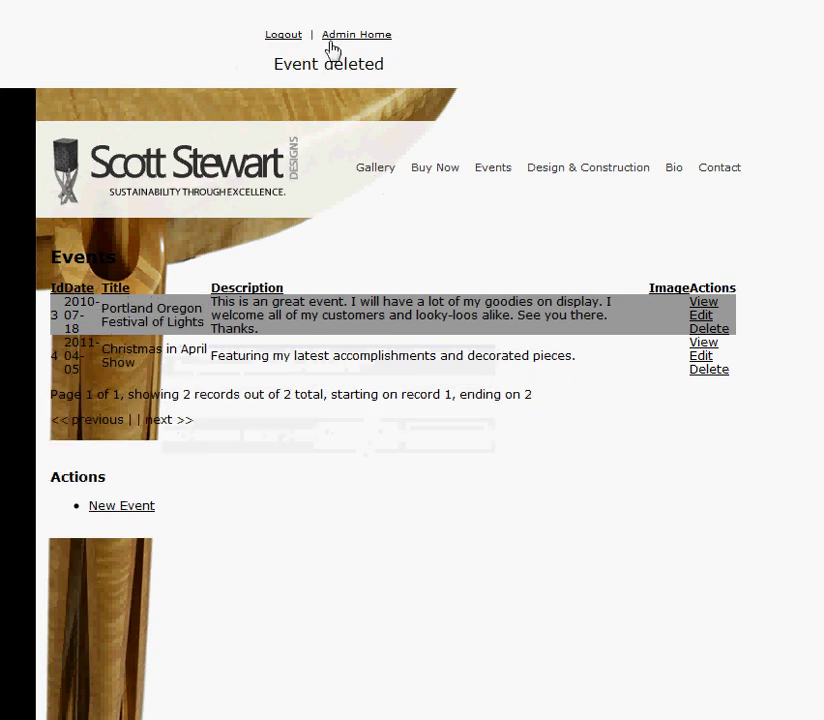
double_click(328, 64)
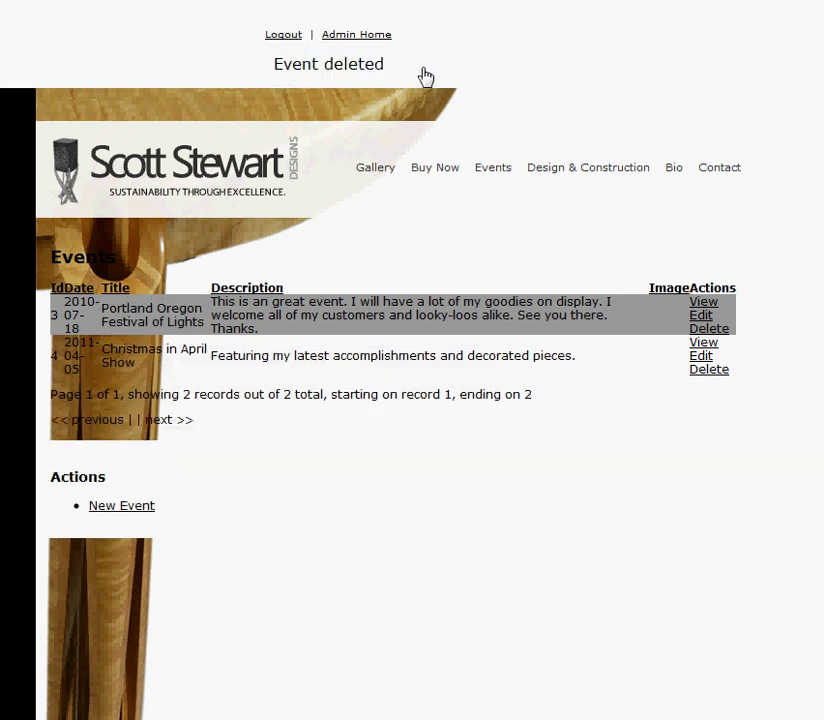
mouse_move(416, 72)
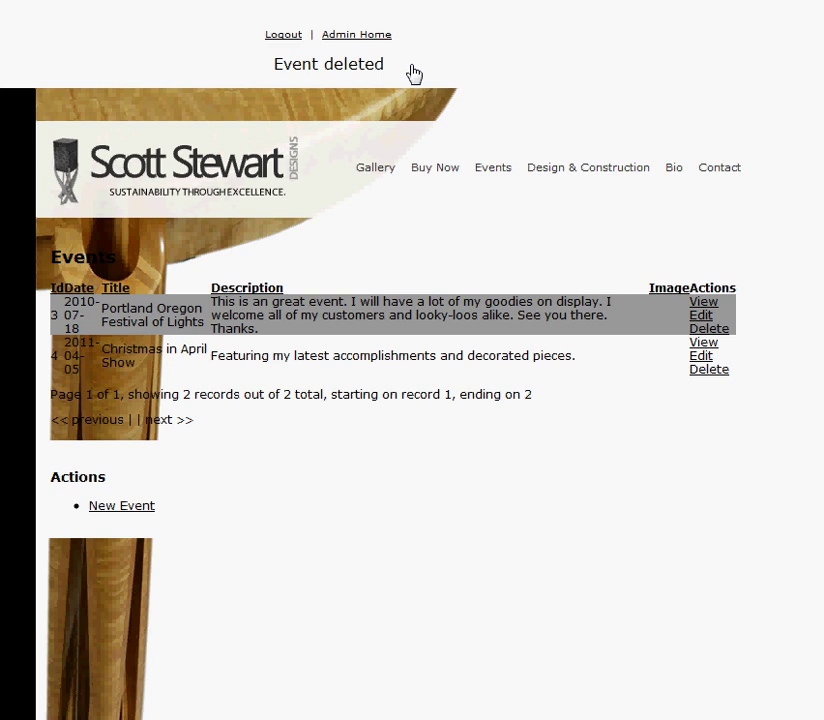
mouse_move(392, 72)
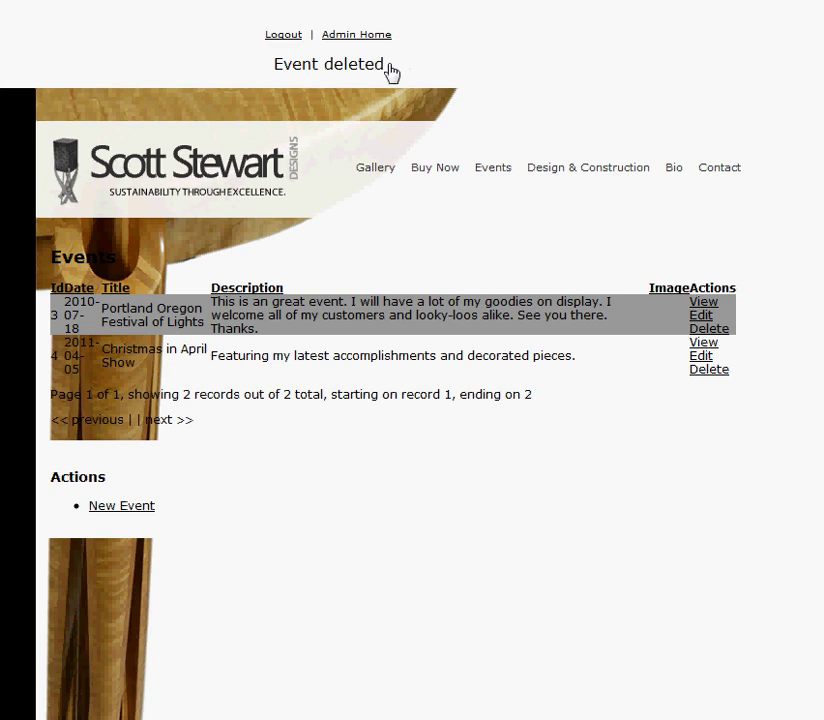
mouse_move(356, 34)
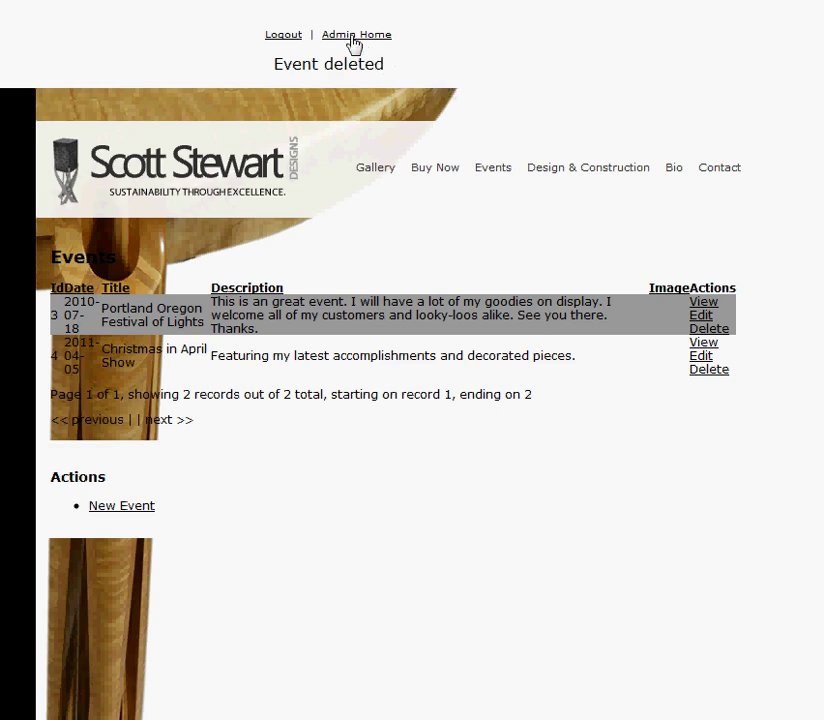
Return to the admin console and switch to the AppController code in Dreamweaver.
left_click(356, 34)
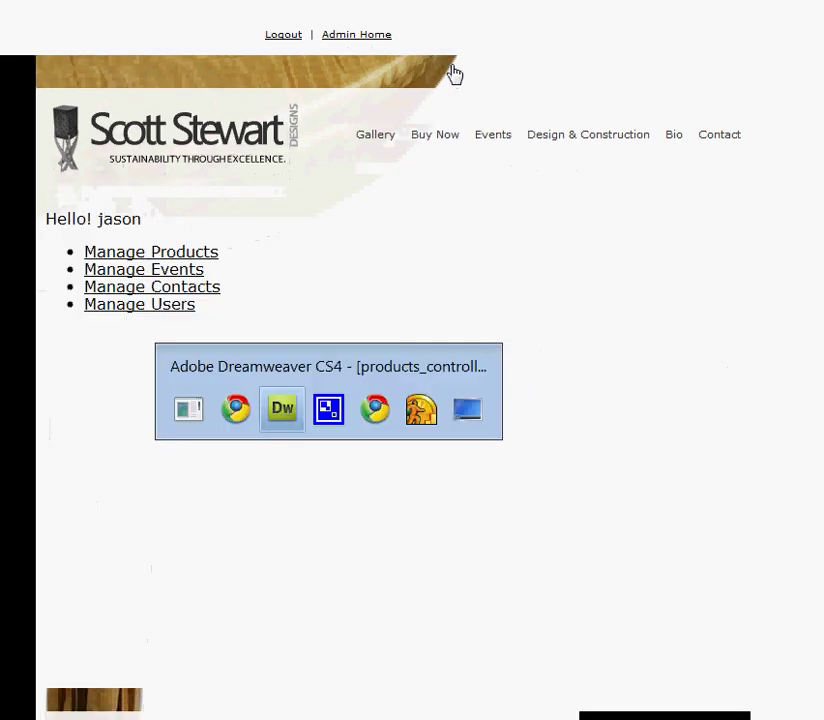
left_click(282, 408)
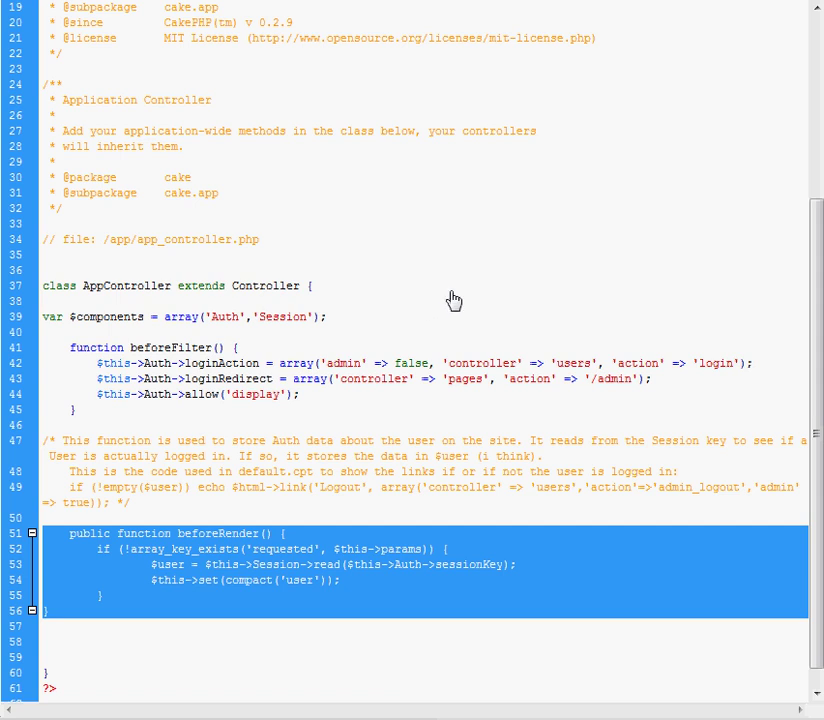